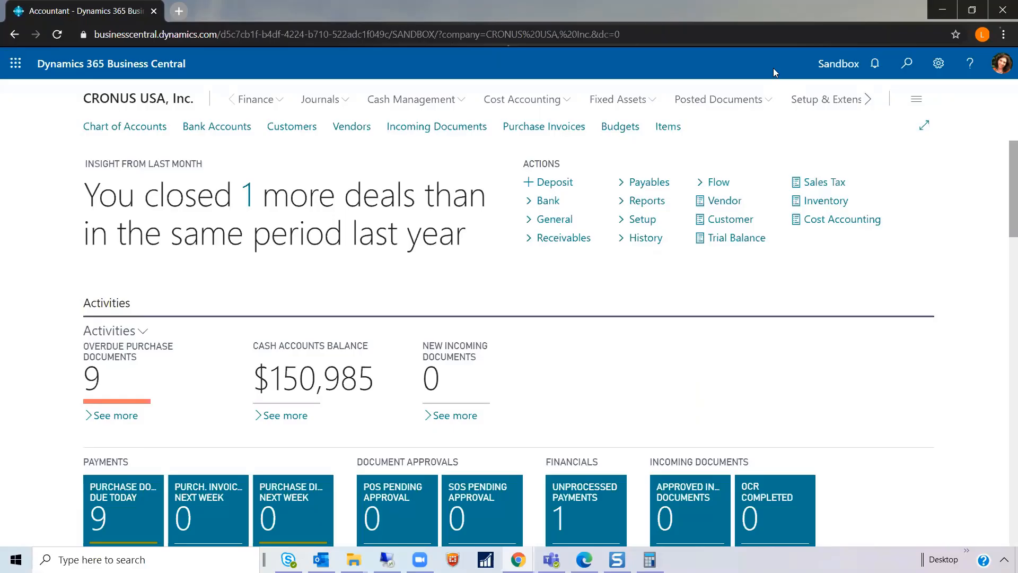
# - From Finance, go to Account Schedules and pick the M-INCOME income statement
pyautogui.click(255, 100)
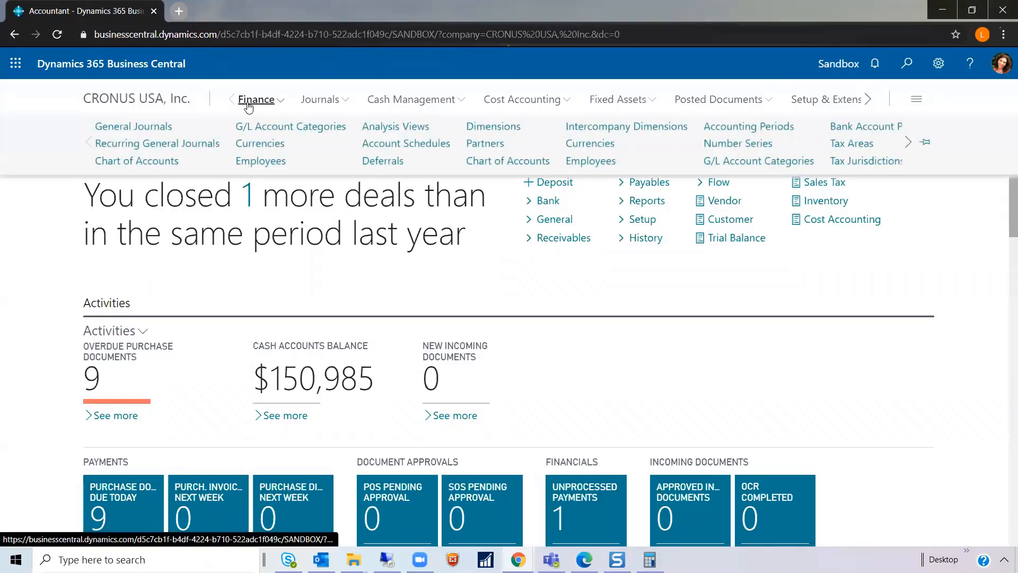
pyautogui.click(406, 143)
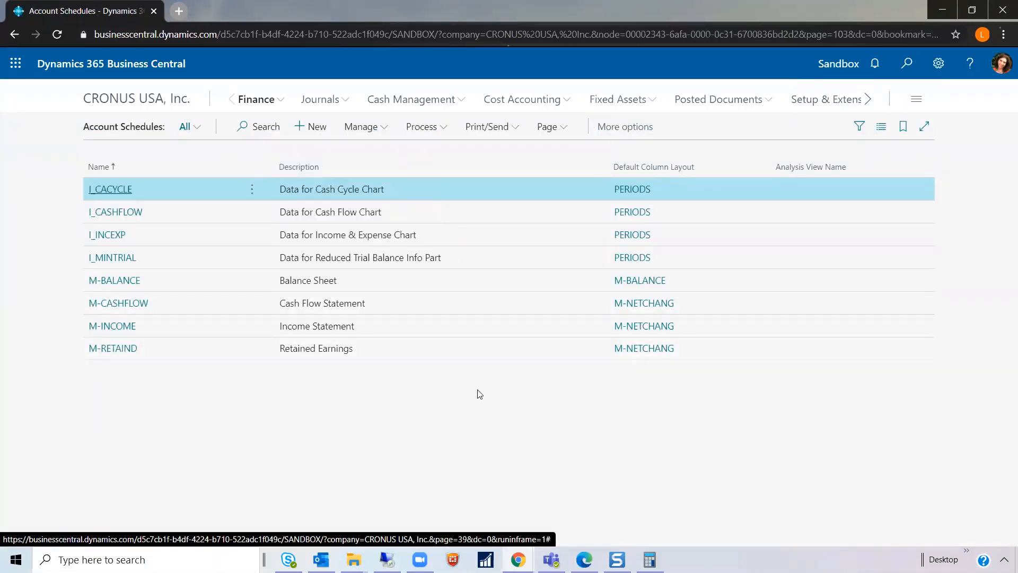
pyautogui.moveTo(478, 334)
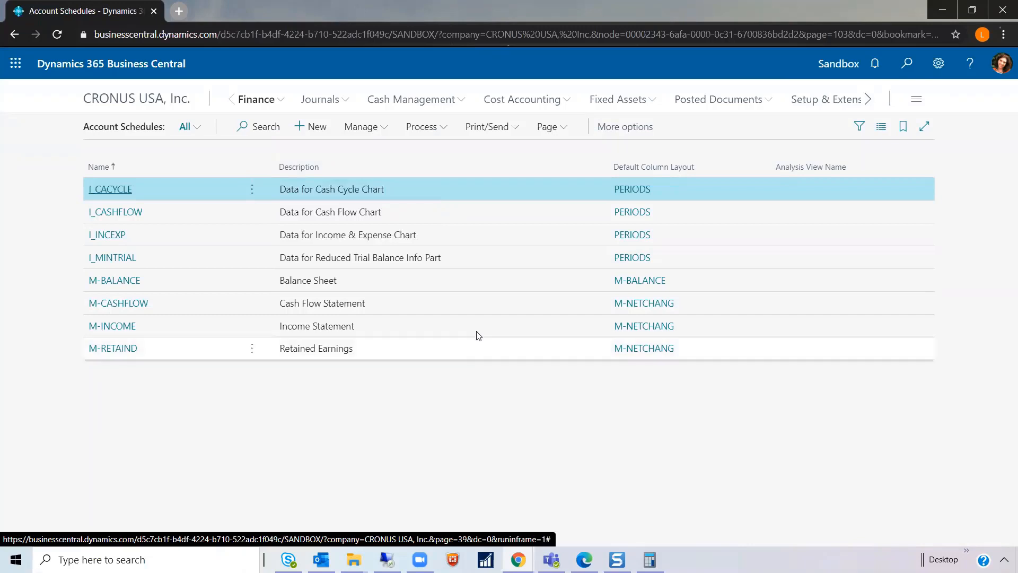
pyautogui.click(112, 326)
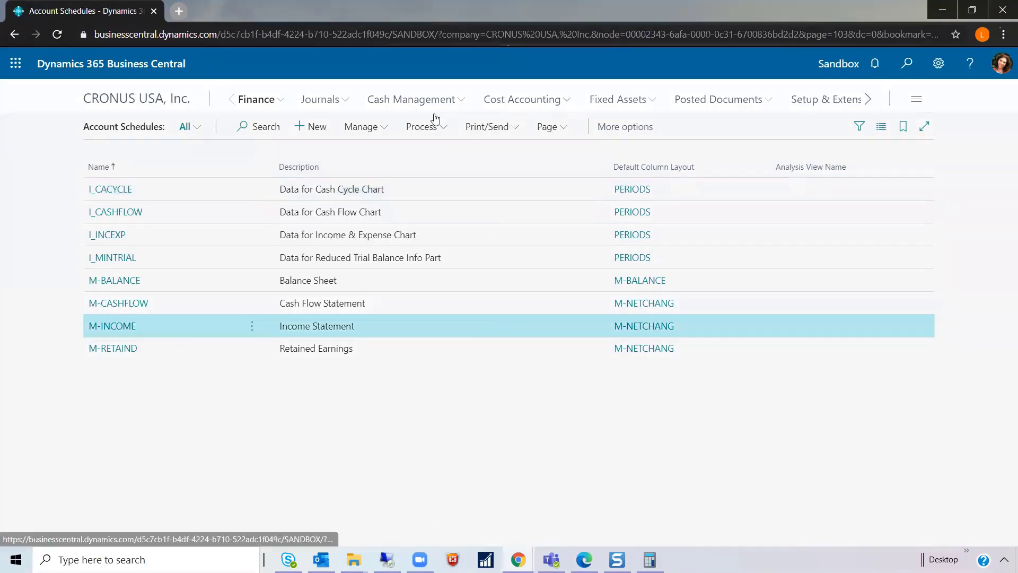
# - Show the M-INCOME overview via Process > Overview and check the View by periods, keeping Month
pyautogui.click(422, 126)
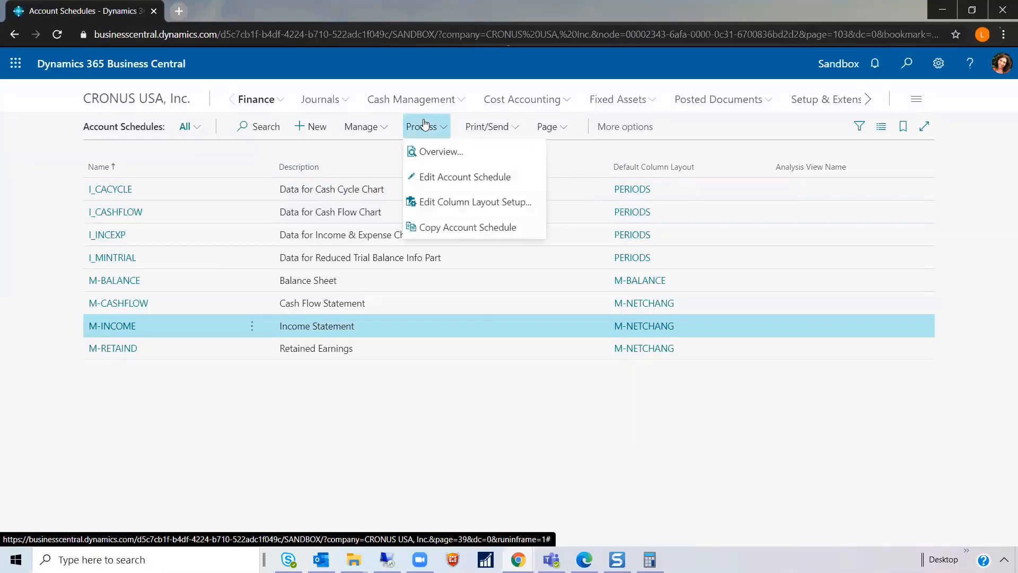
pyautogui.click(441, 148)
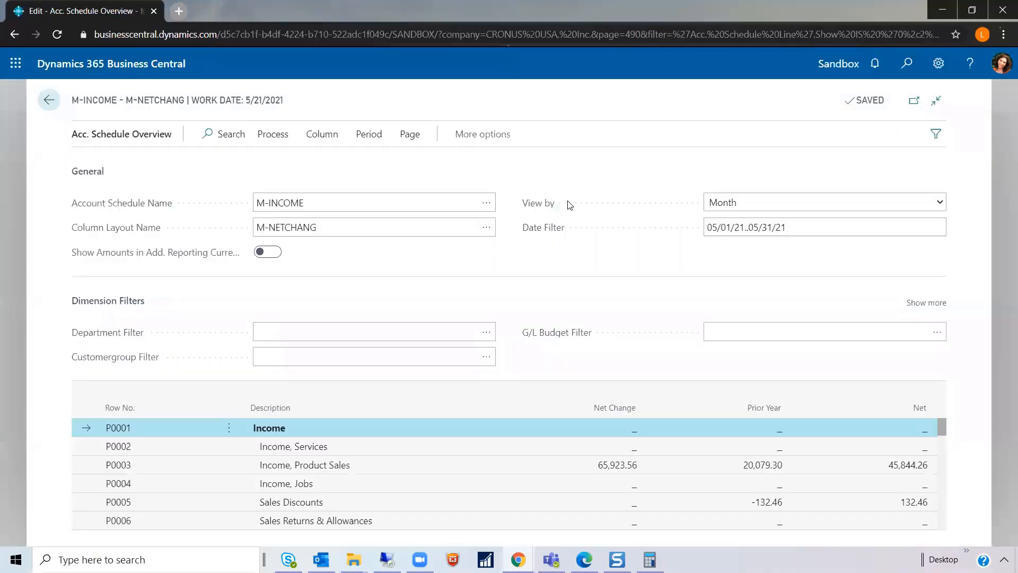
pyautogui.moveTo(583, 170)
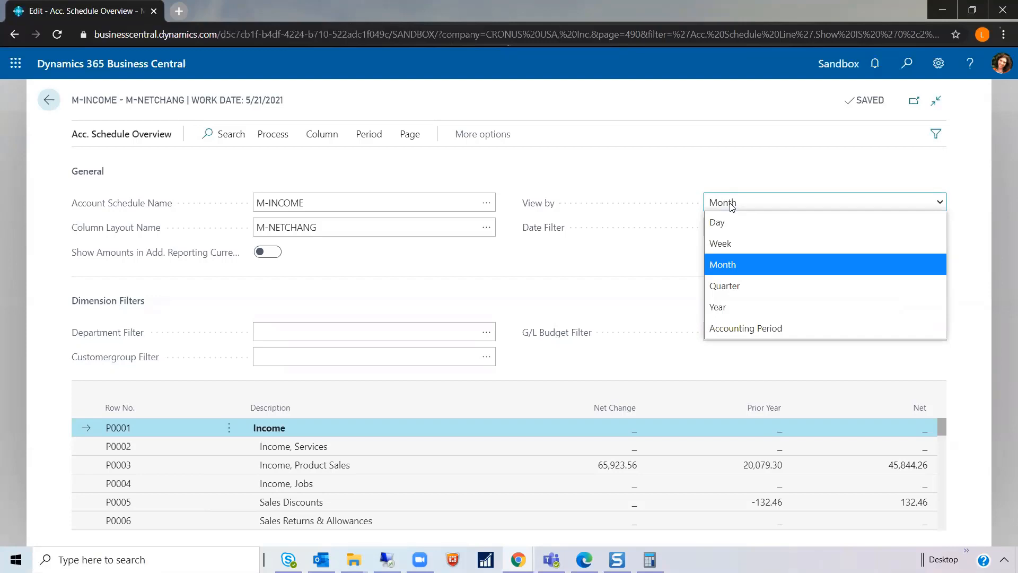
pyautogui.click(723, 265)
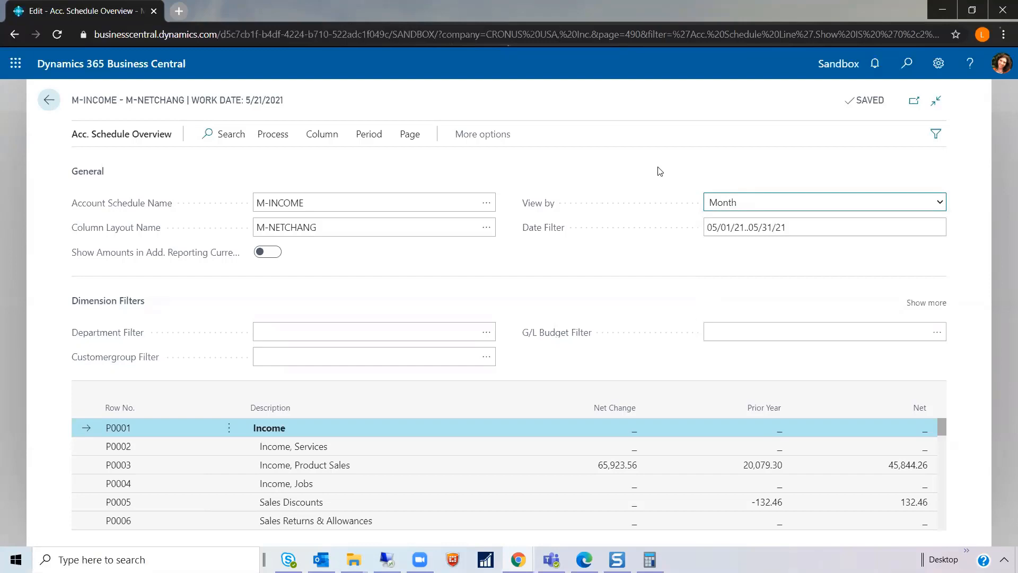
pyautogui.moveTo(494, 278)
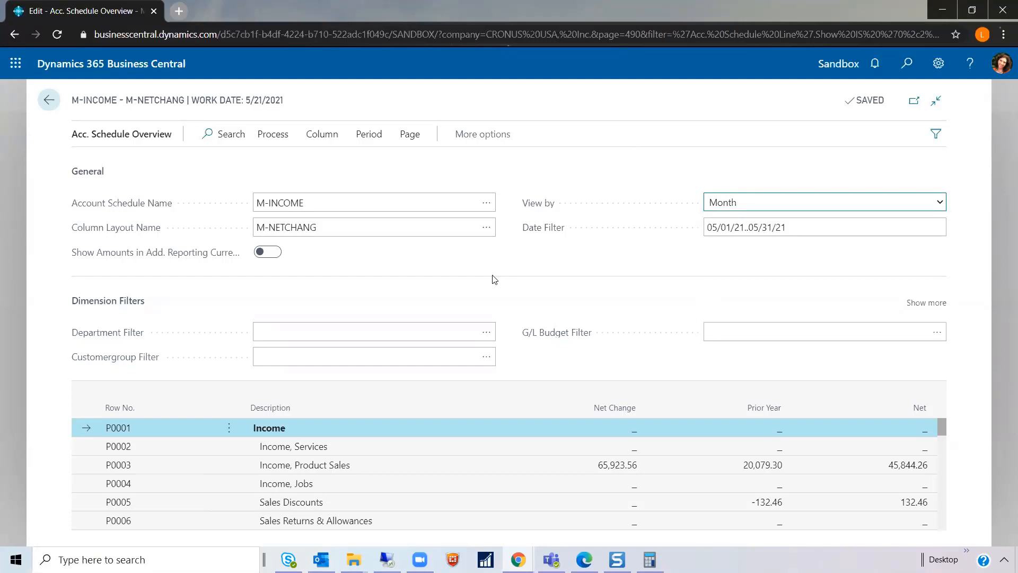
pyautogui.moveTo(164, 286)
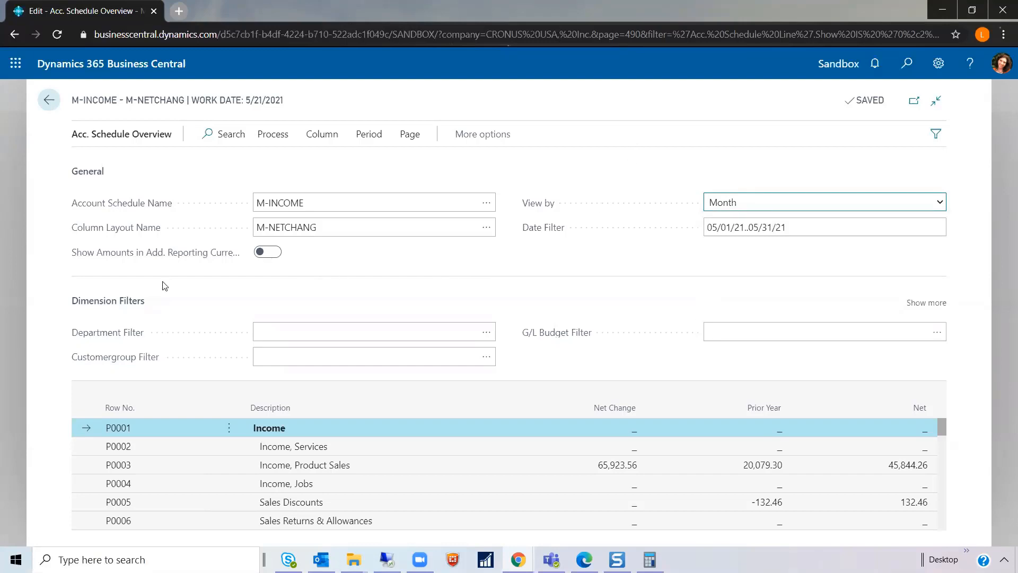
pyautogui.moveTo(176, 360)
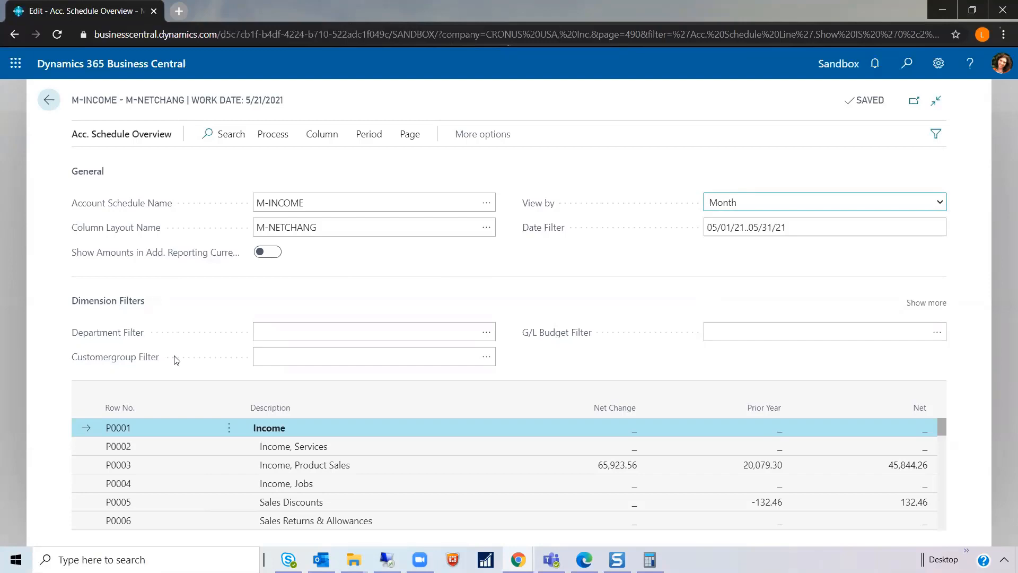
pyautogui.moveTo(165, 340)
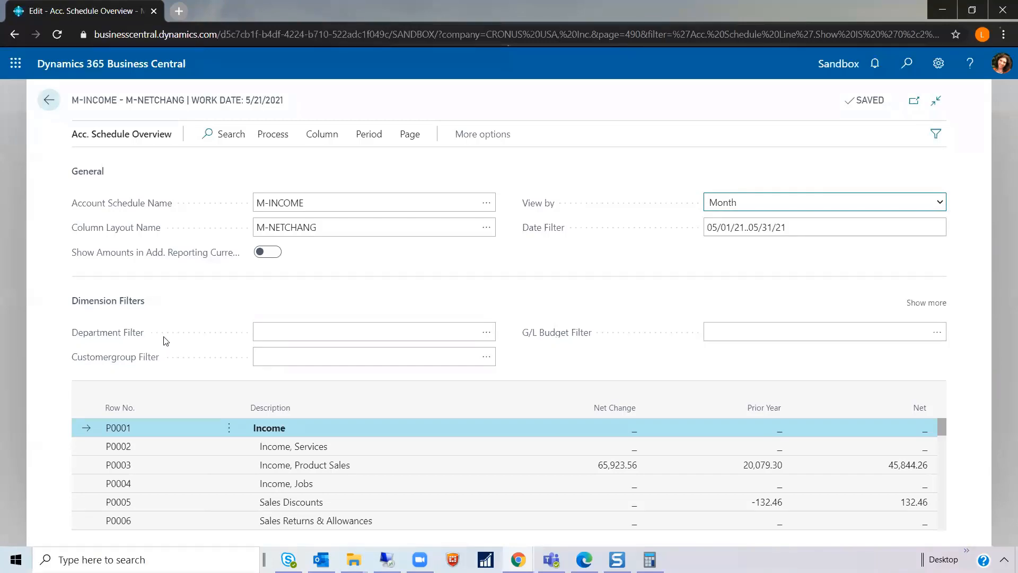
pyautogui.moveTo(176, 361)
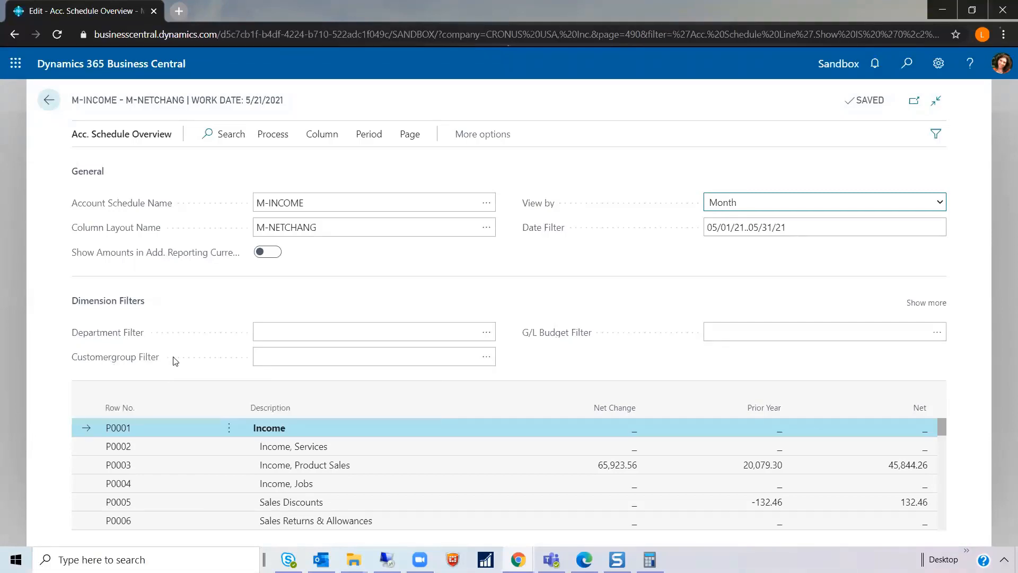
pyautogui.moveTo(178, 358)
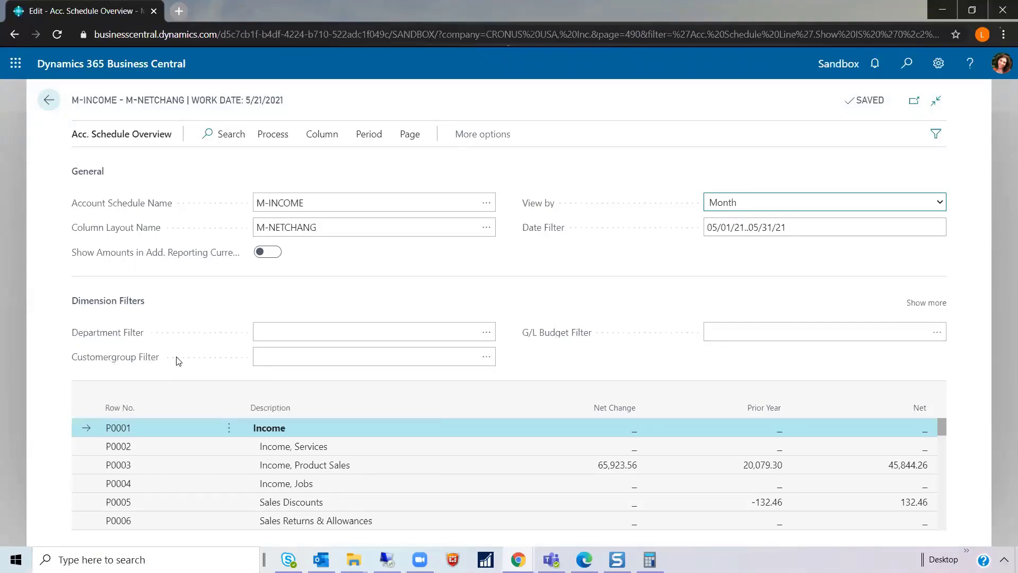
pyautogui.moveTo(475, 280)
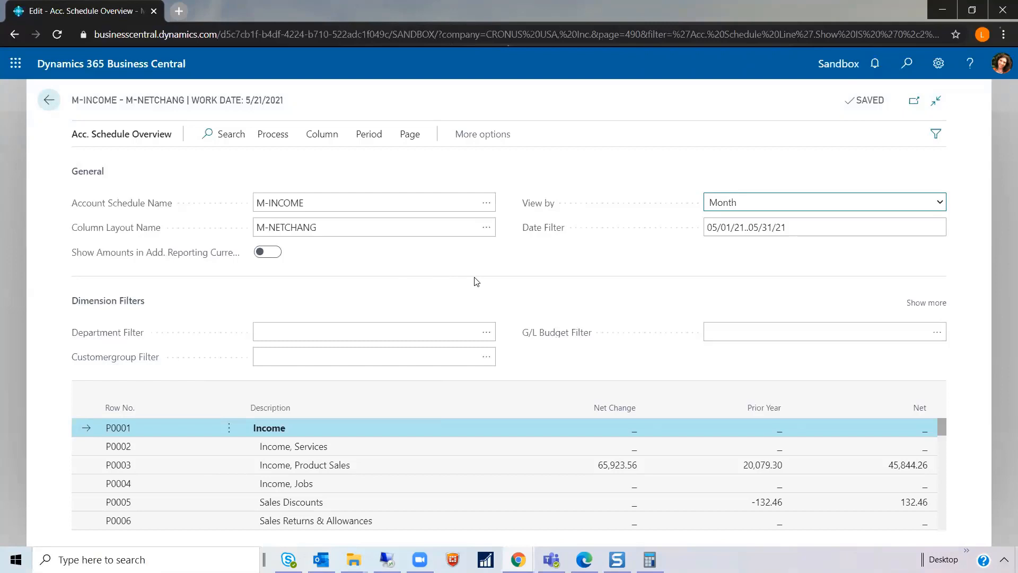
pyautogui.moveTo(514, 290)
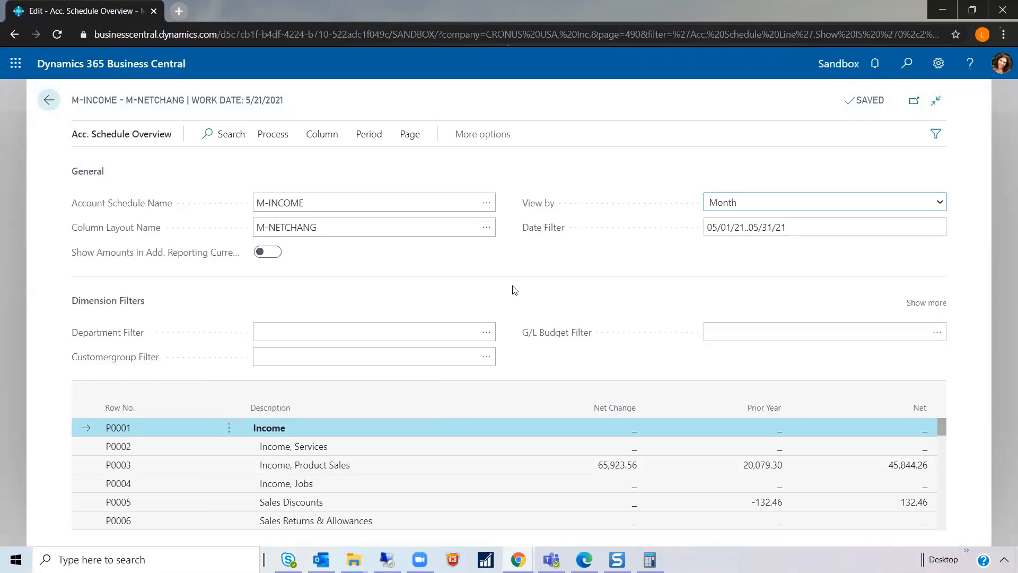
pyautogui.moveTo(499, 317)
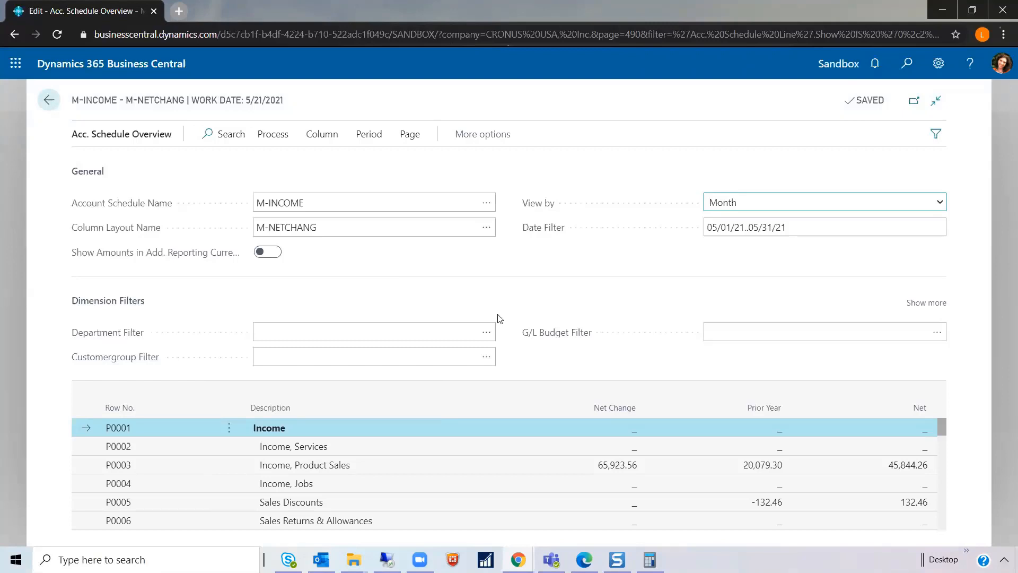
# - Filter the overview by Department PROD, then switch the filter to SALES
pyautogui.click(486, 331)
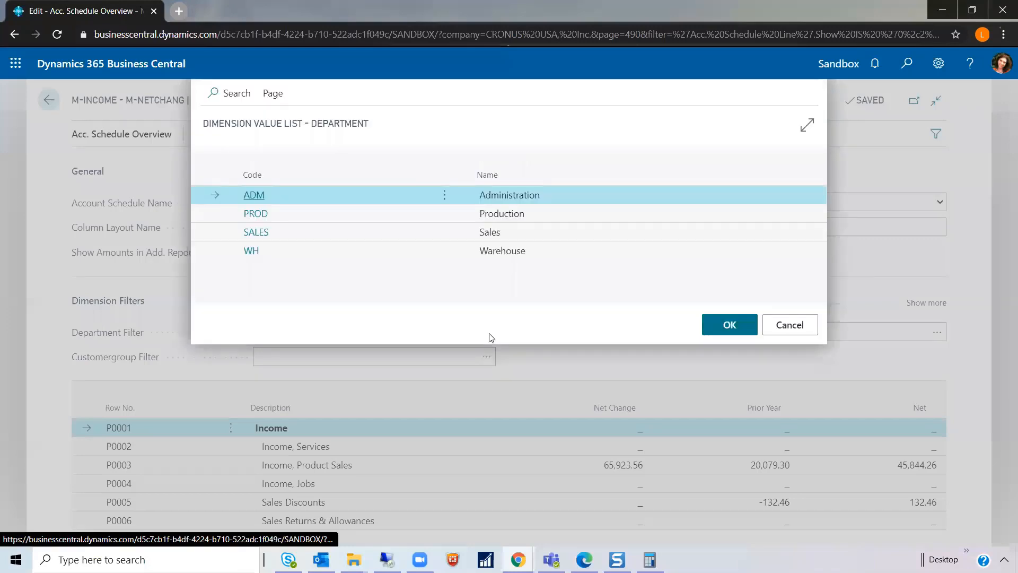
pyautogui.moveTo(340, 214)
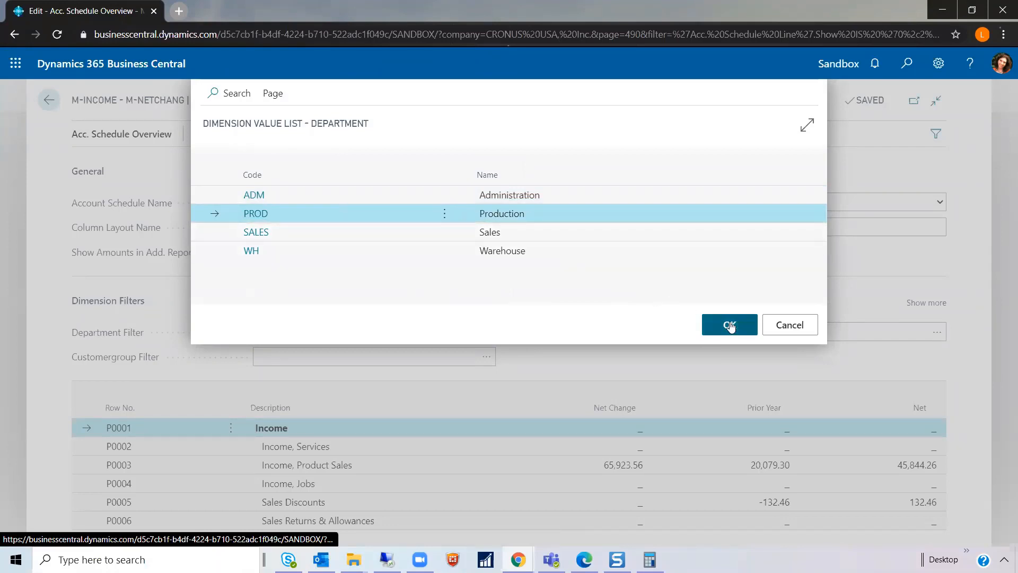
pyautogui.click(730, 324)
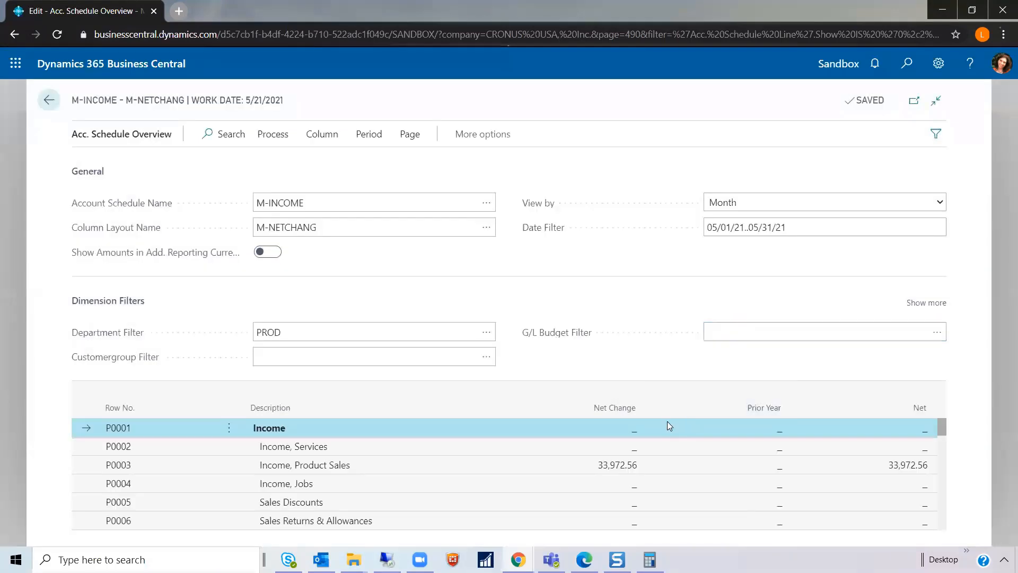
pyautogui.moveTo(655, 473)
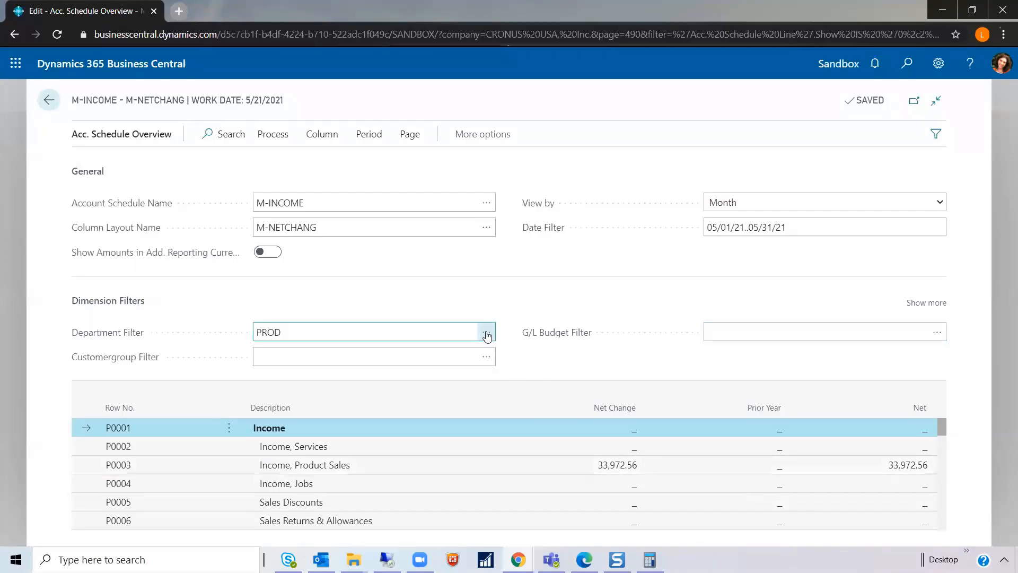
pyautogui.click(485, 335)
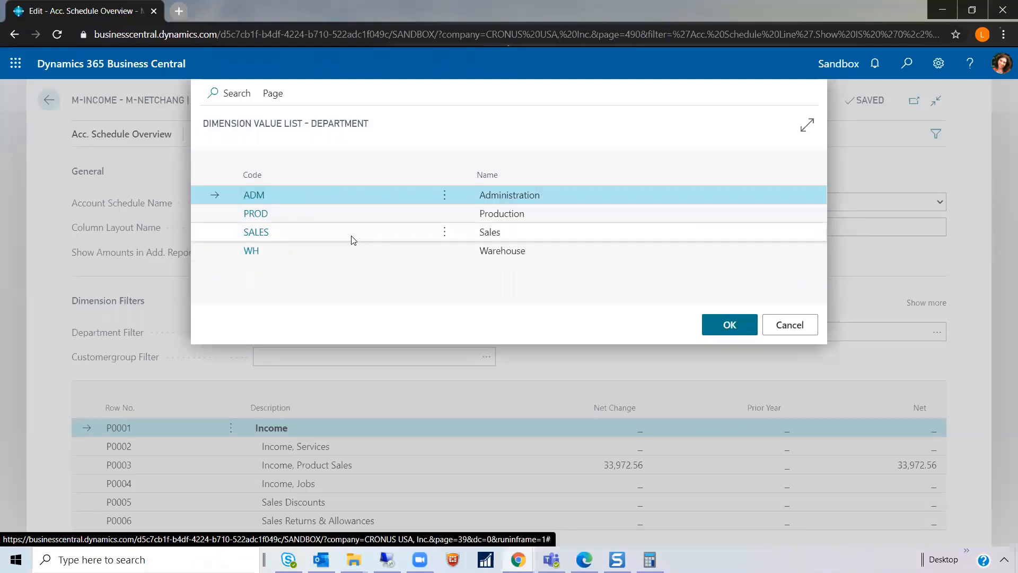
pyautogui.click(255, 231)
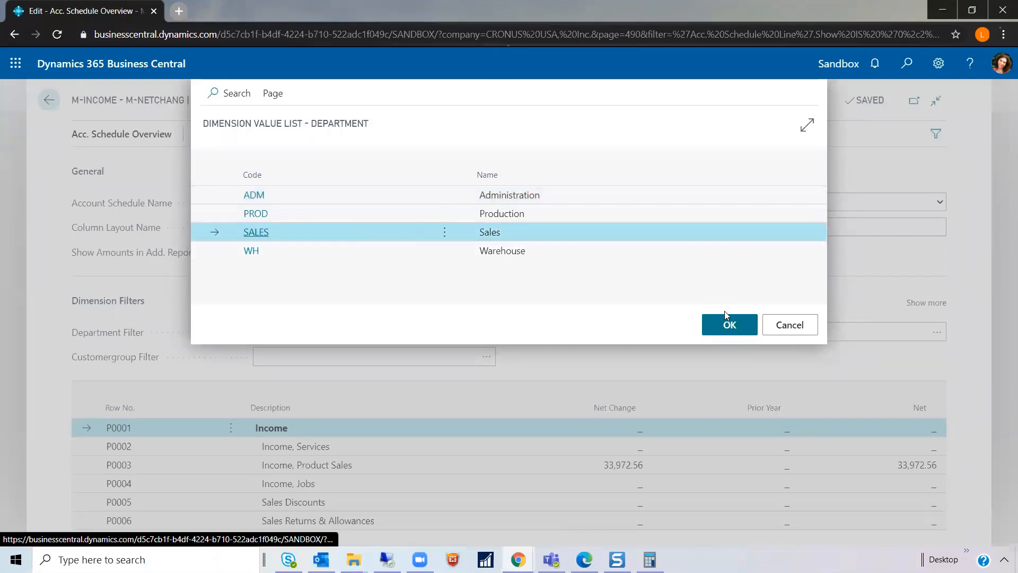
pyautogui.click(730, 324)
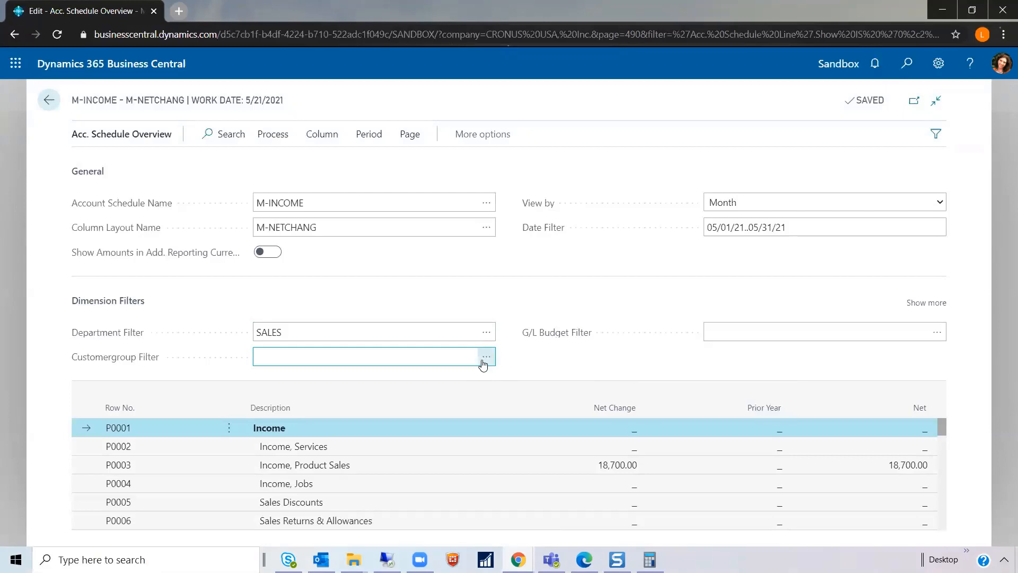
# - Try the LARGE customer-group filter, then clear all dimension filters for unfiltered amounts
pyautogui.click(485, 356)
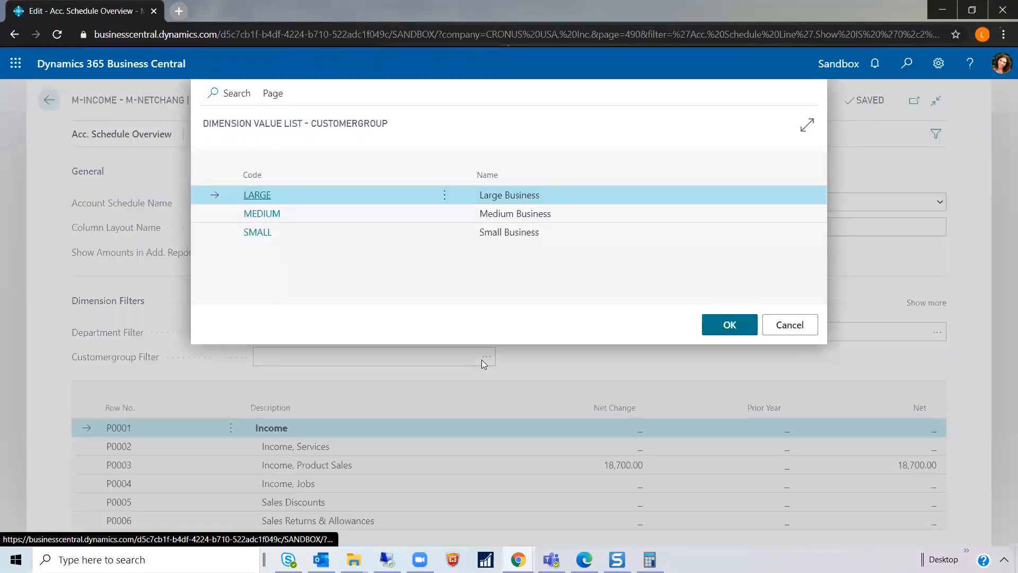
pyautogui.moveTo(515, 196)
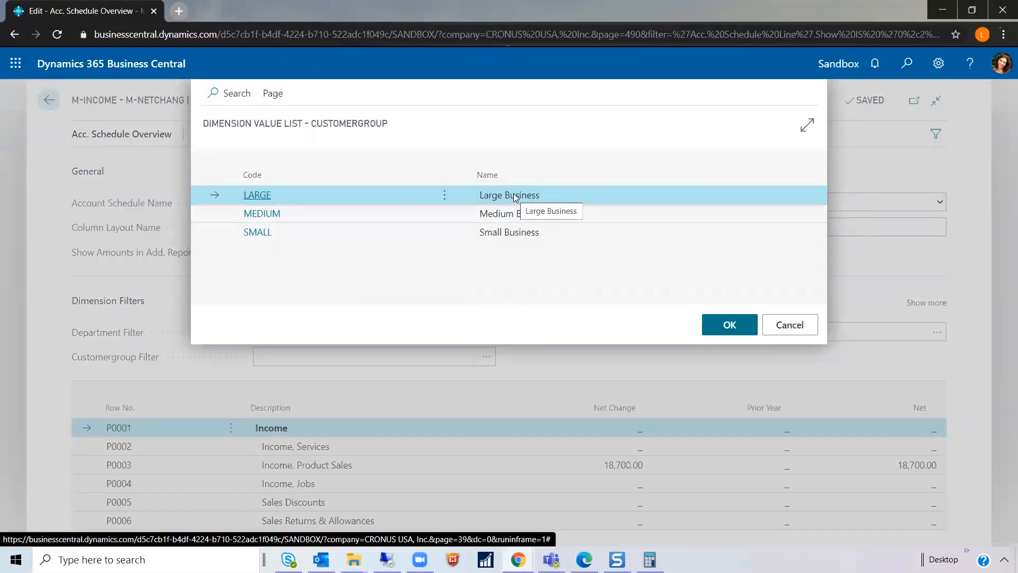
pyautogui.moveTo(726, 324)
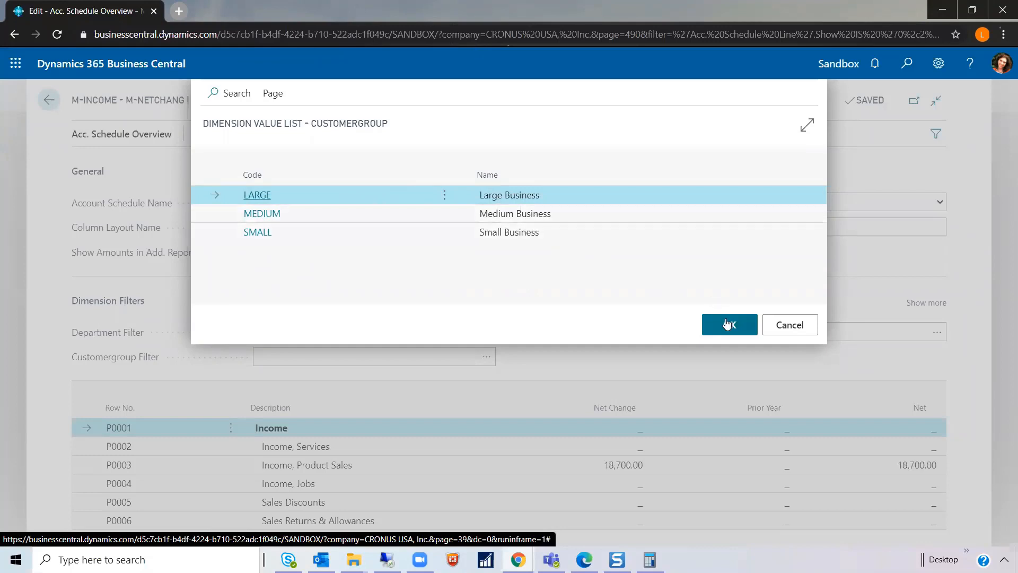
pyautogui.click(730, 325)
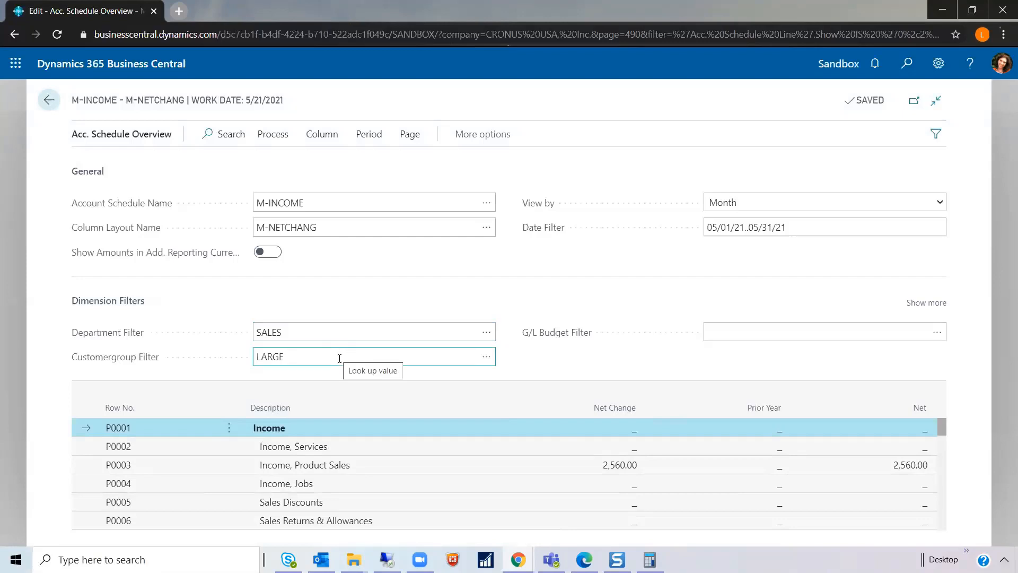
pyautogui.click(669, 370)
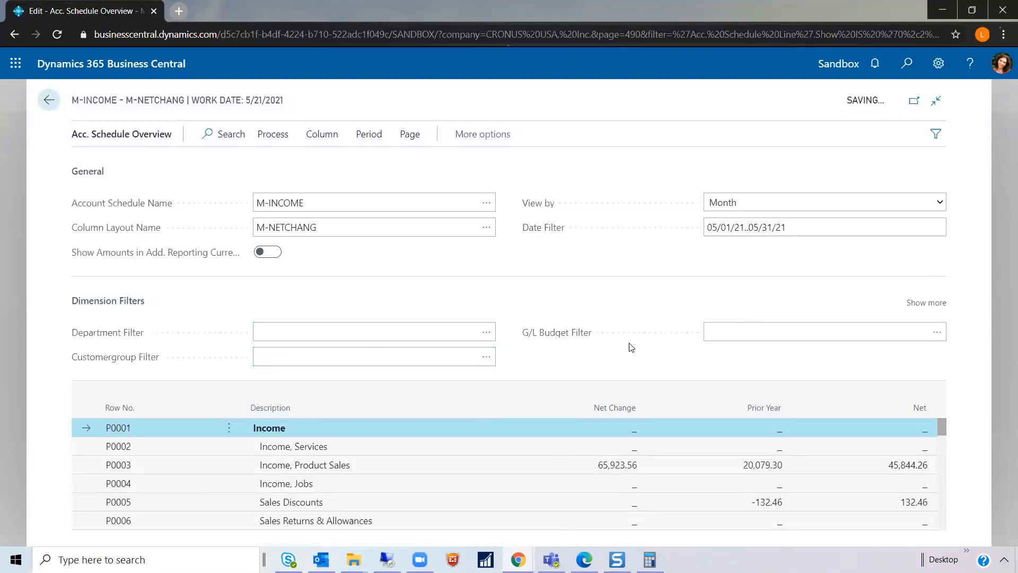
# - Drill into the Income, Product Sales net change to the general ledger entries of account 40200
pyautogui.click(617, 465)
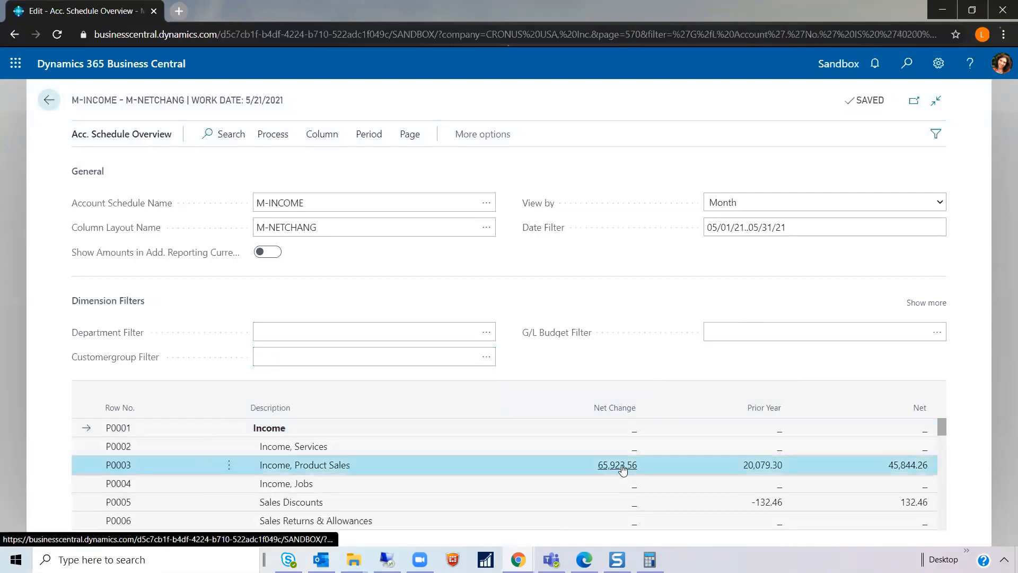
pyautogui.click(617, 466)
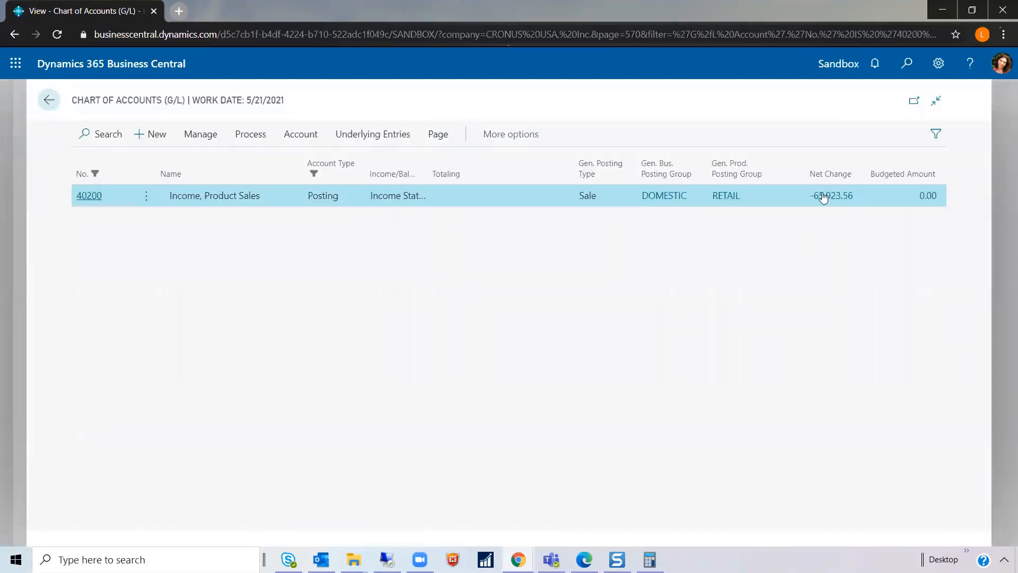
pyautogui.click(831, 195)
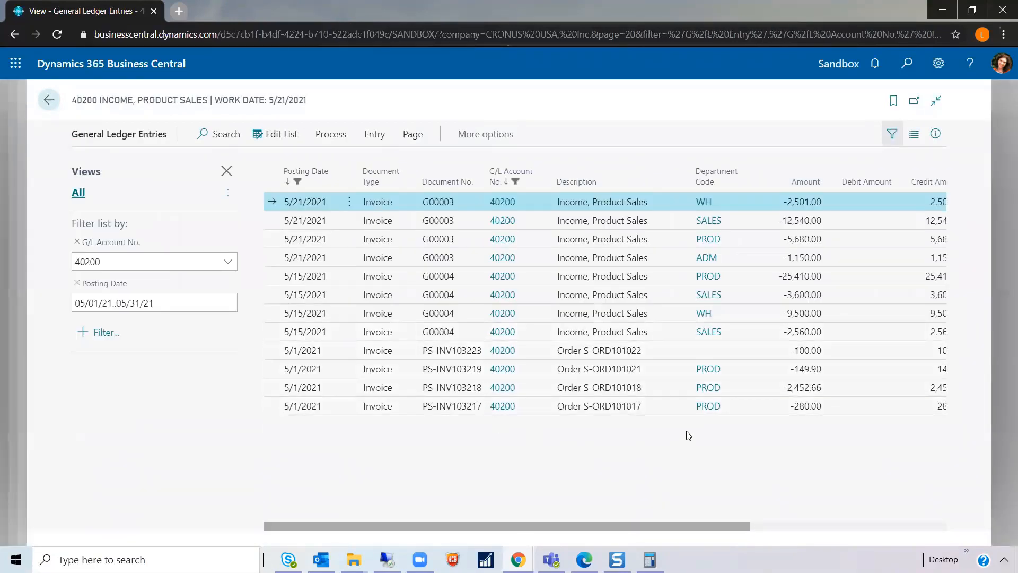
pyautogui.moveTo(754, 214)
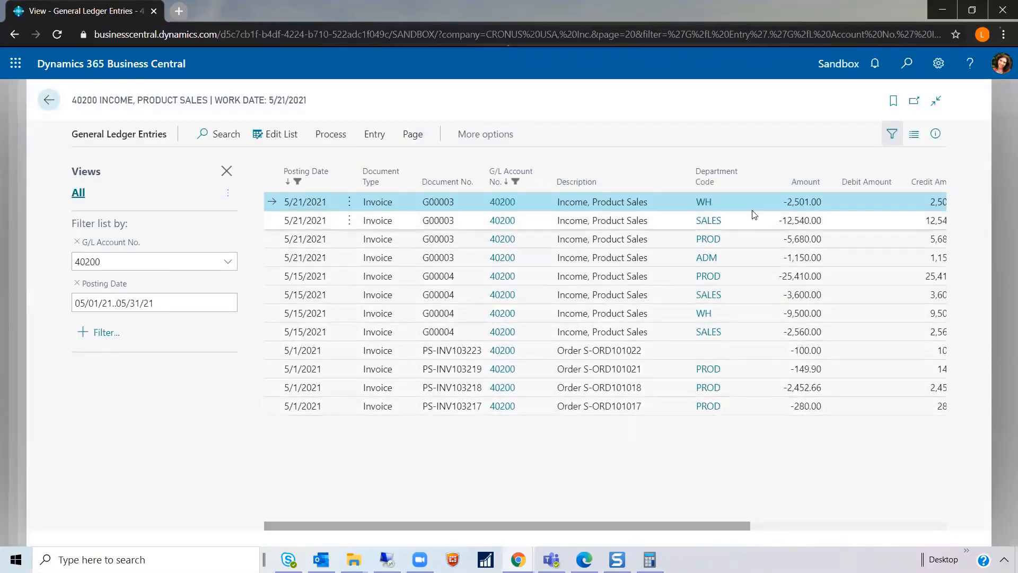
pyautogui.moveTo(753, 356)
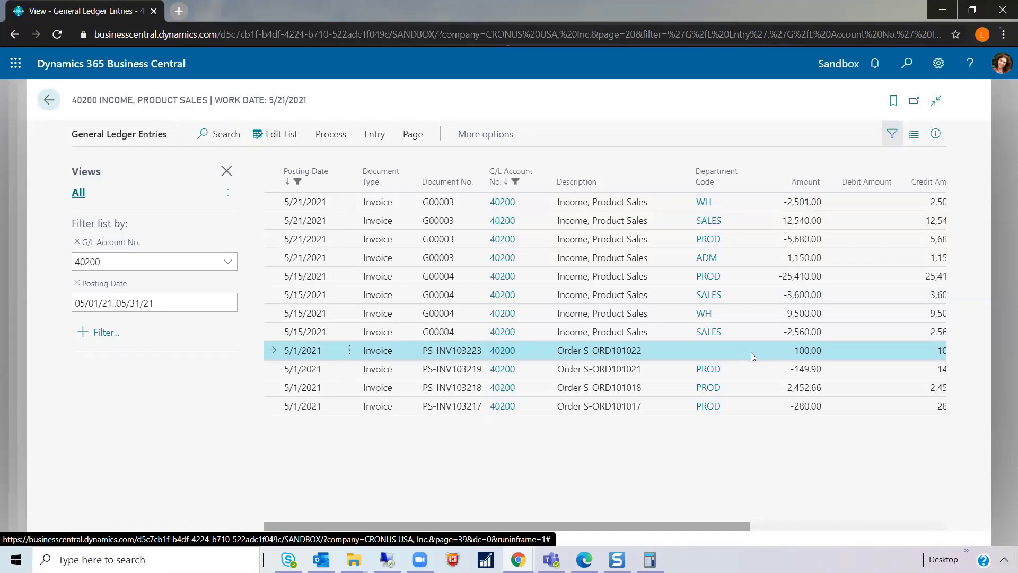
pyautogui.moveTo(735, 354)
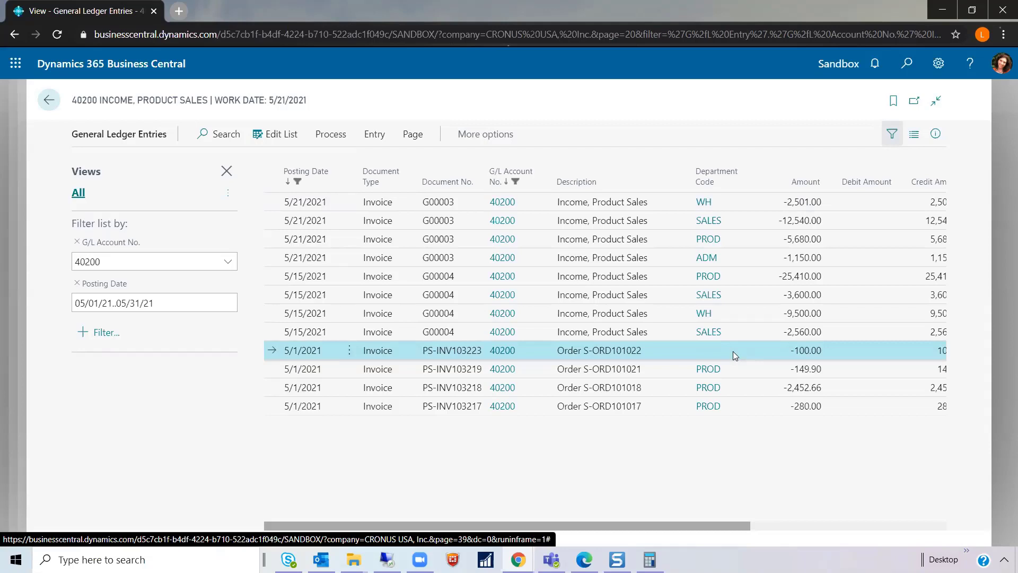
pyautogui.moveTo(503, 350)
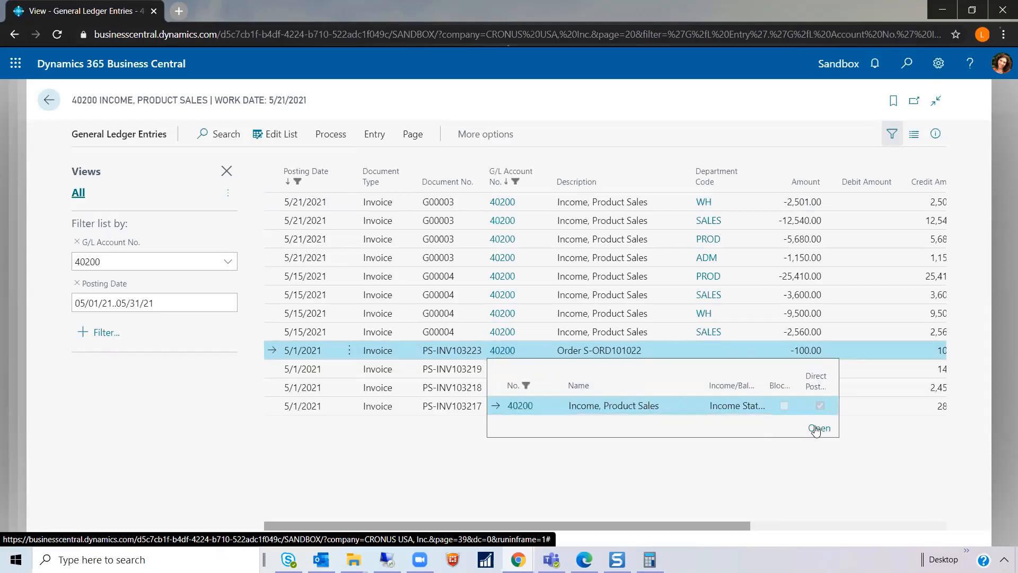
# - On the 40200 account card, add default dimension DEPARTMENT with Value Posting Code Mandatory
pyautogui.click(819, 429)
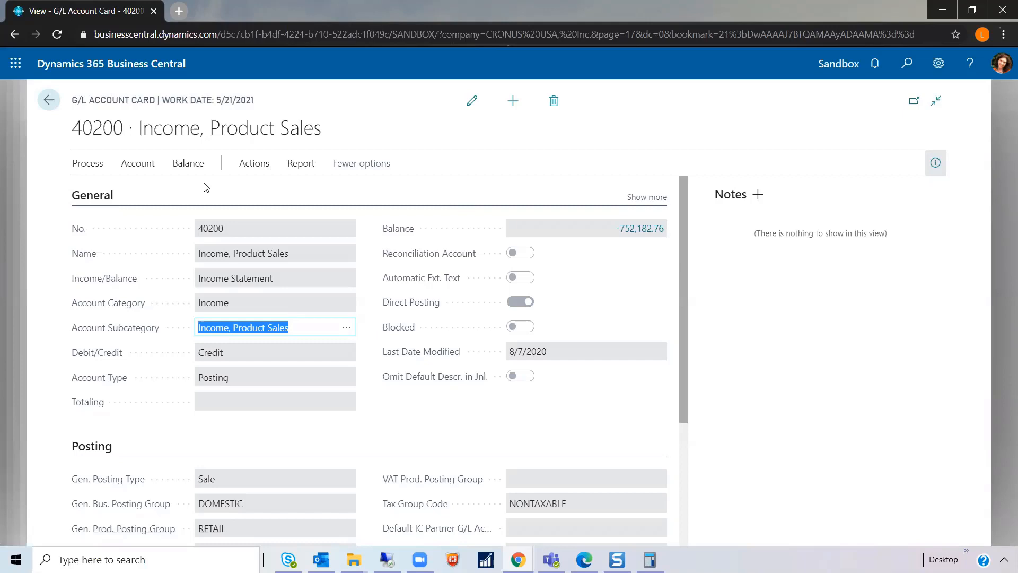
pyautogui.click(138, 163)
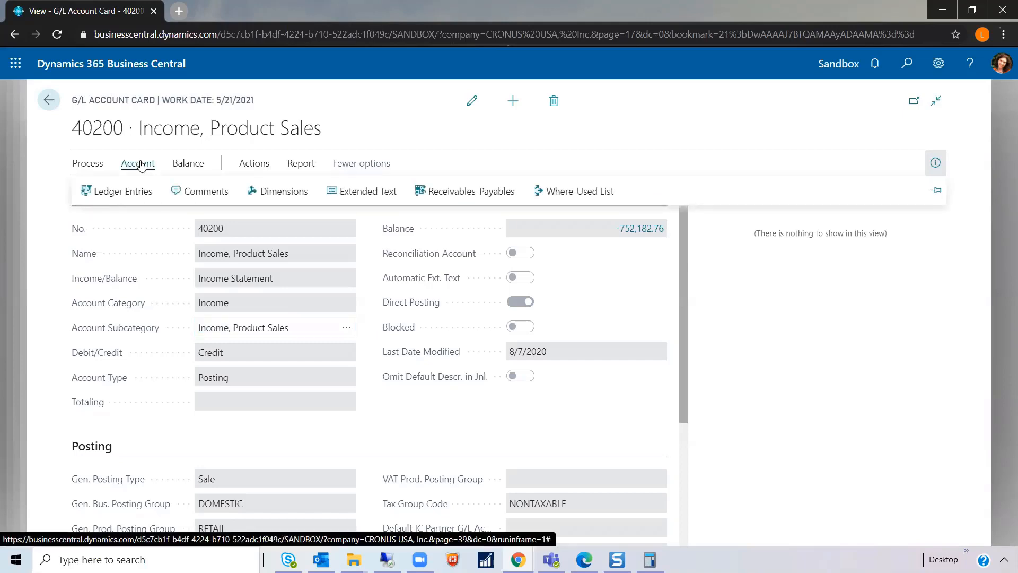
pyautogui.moveTo(283, 197)
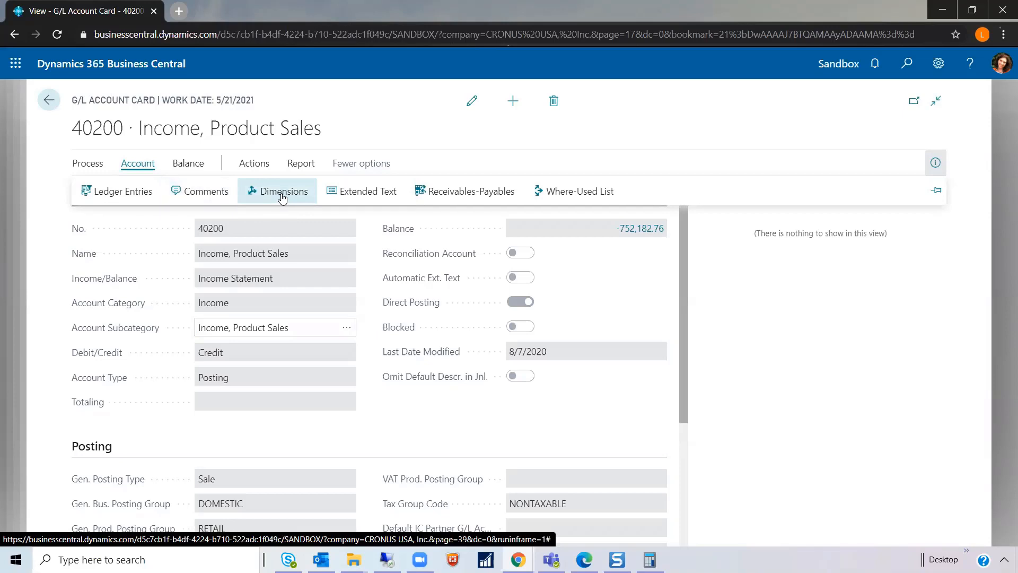
pyautogui.click(280, 191)
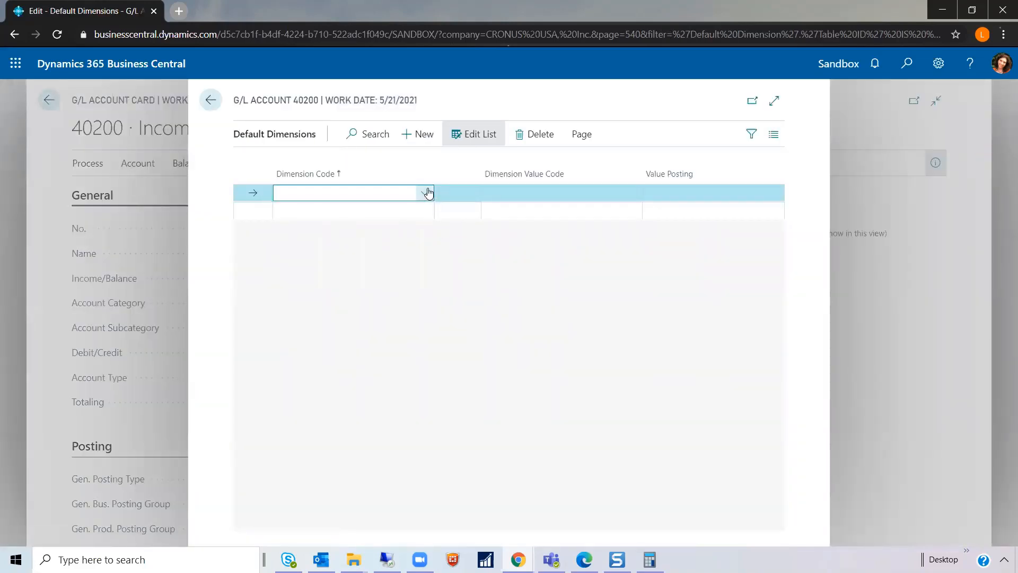
pyautogui.click(426, 192)
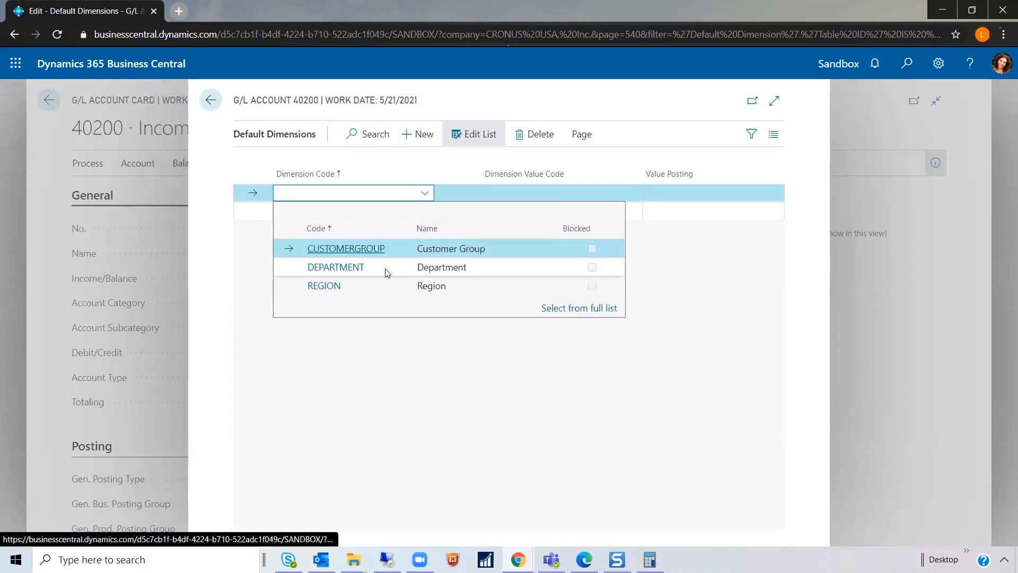
pyautogui.click(335, 268)
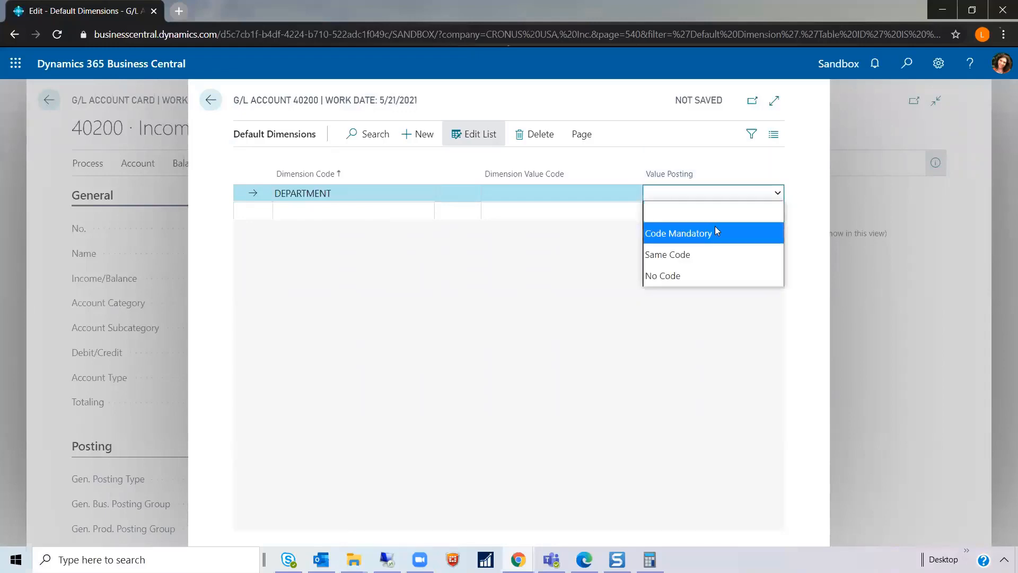
pyautogui.click(679, 232)
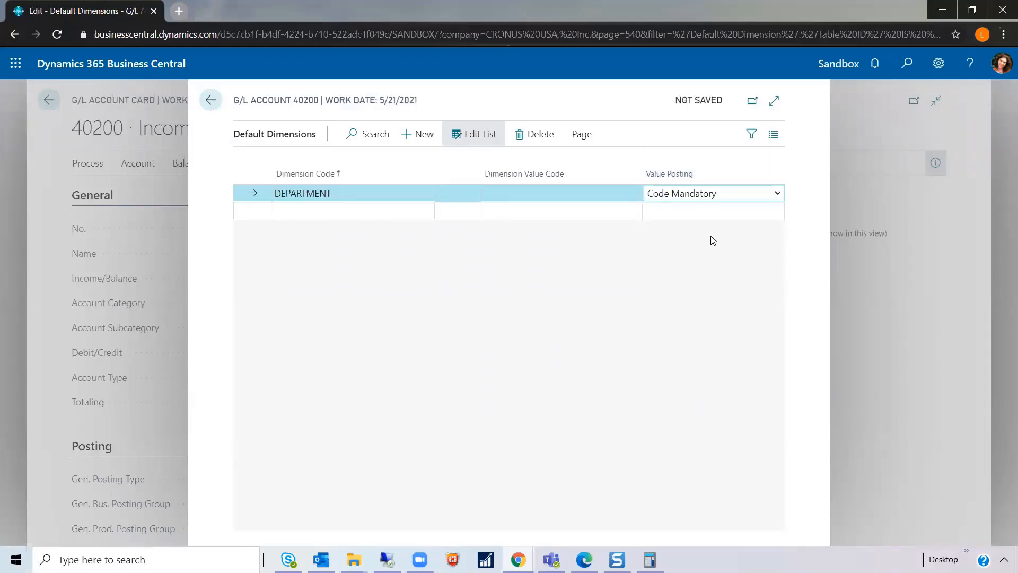
pyautogui.moveTo(364, 296)
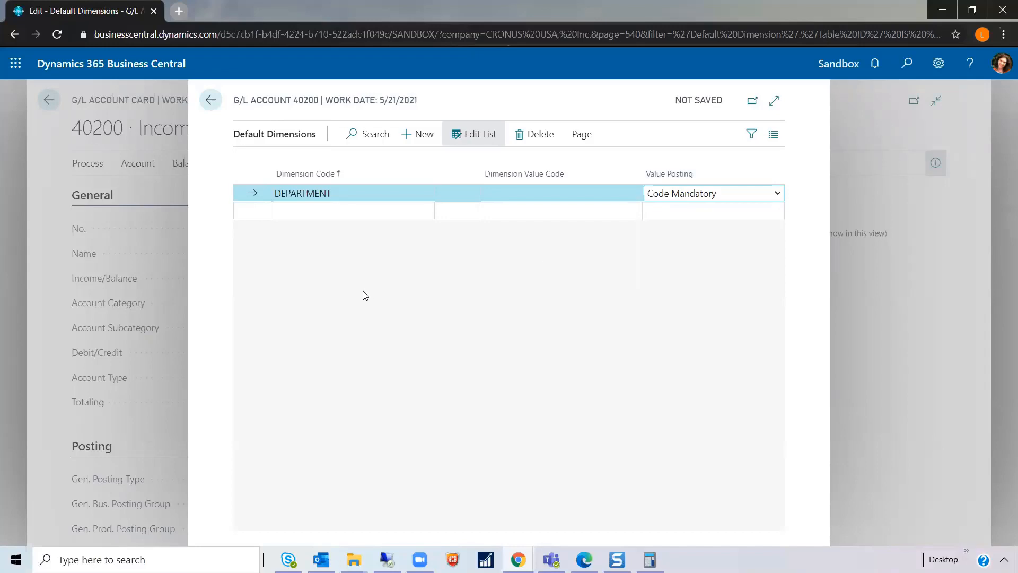
pyautogui.moveTo(356, 267)
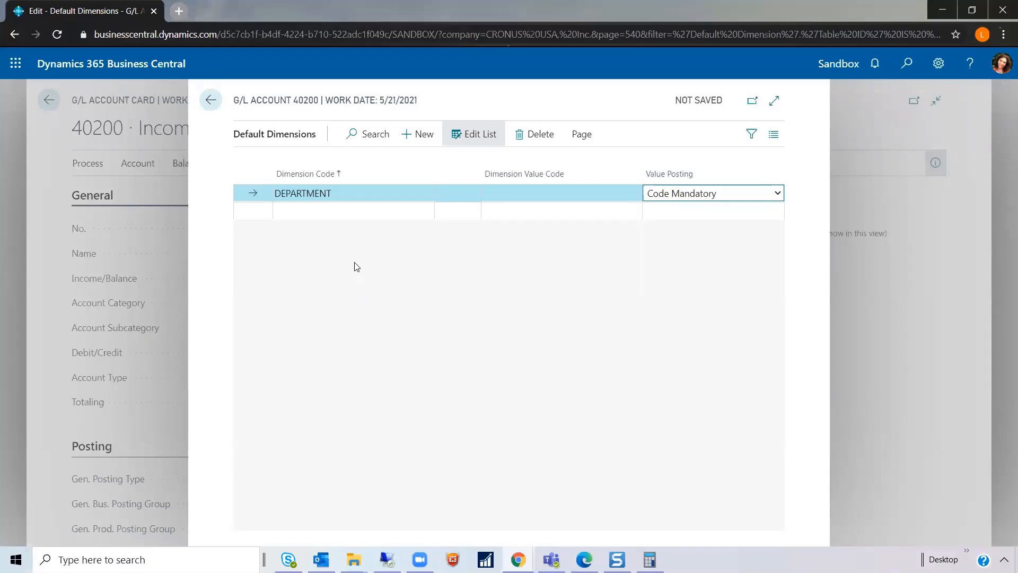
pyautogui.moveTo(356, 263)
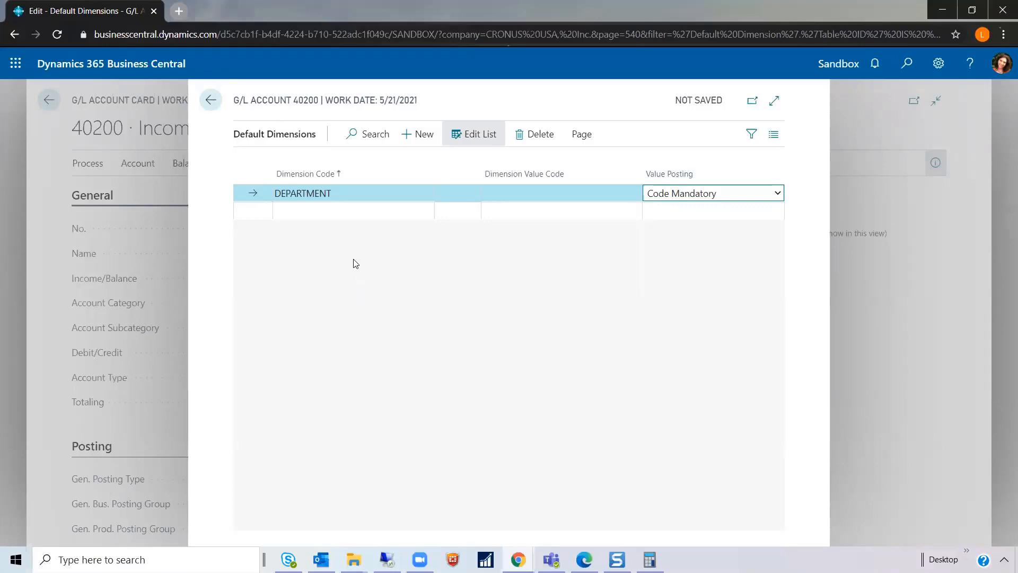
# - Leave the dimension setup and go back to the M-INCOME schedule overview
pyautogui.click(342, 210)
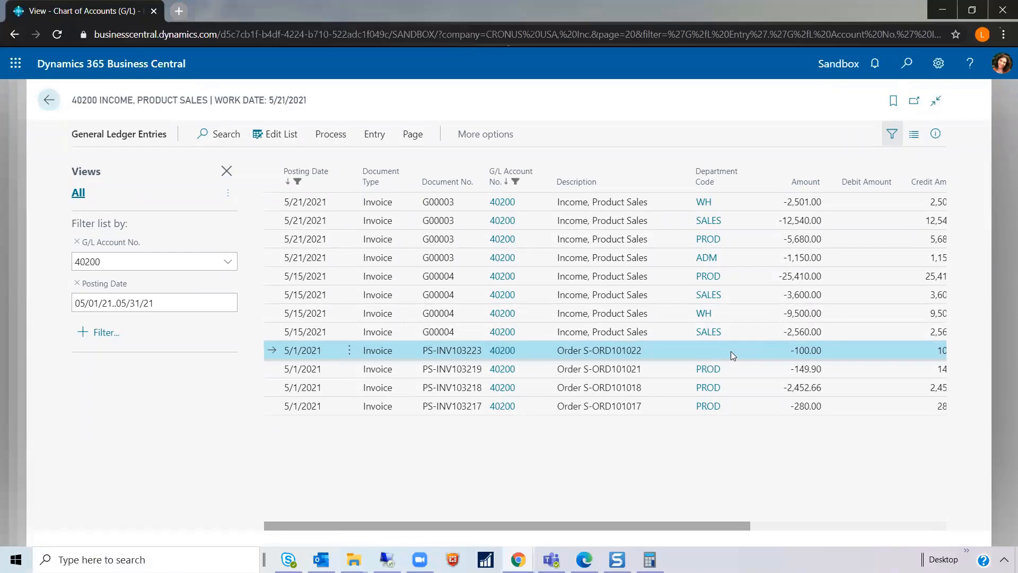
pyautogui.click(48, 100)
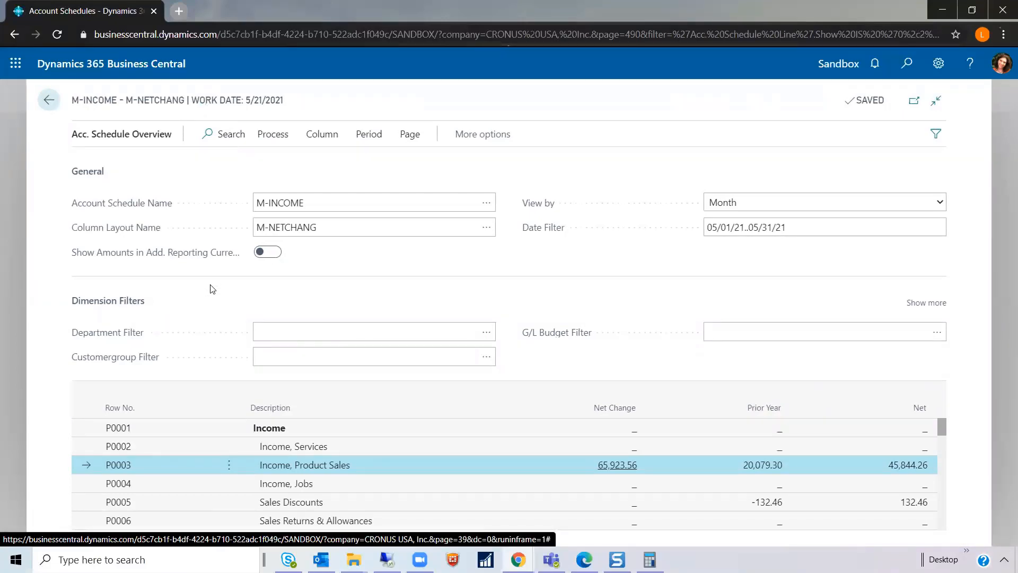
pyautogui.moveTo(219, 350)
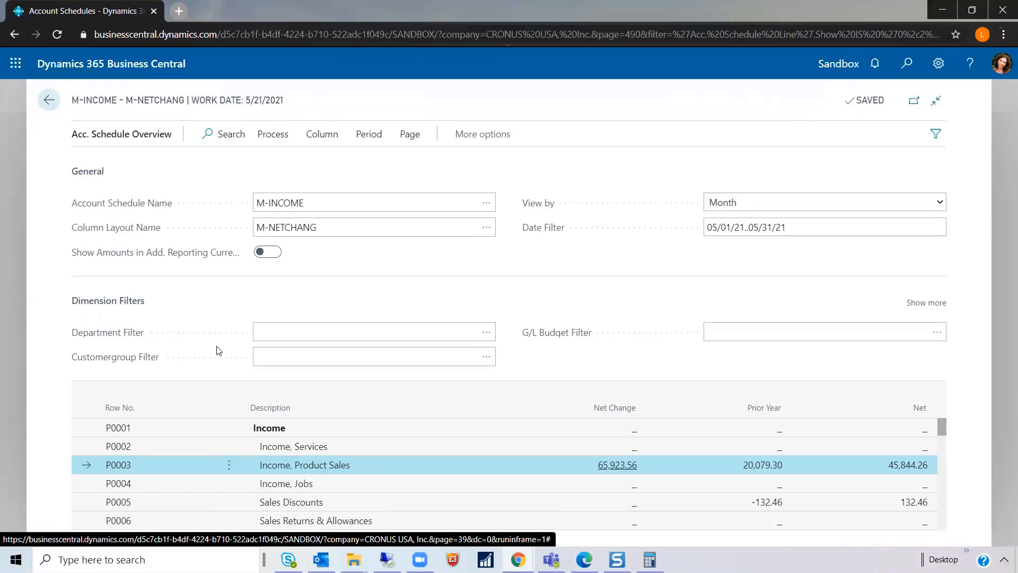
pyautogui.moveTo(215, 336)
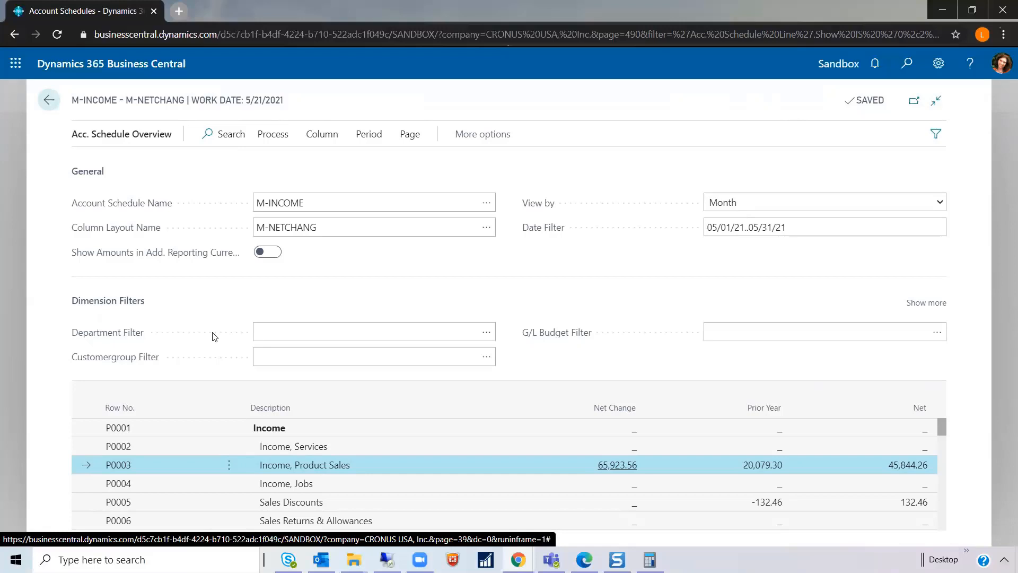
# - Go back to the Account Schedules list
pyautogui.click(47, 100)
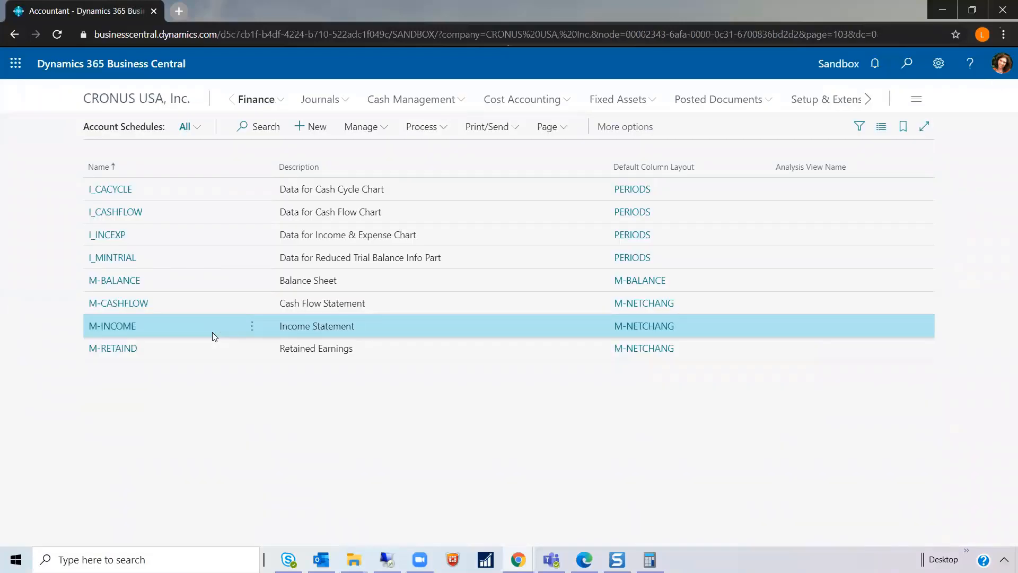
pyautogui.moveTo(781, 342)
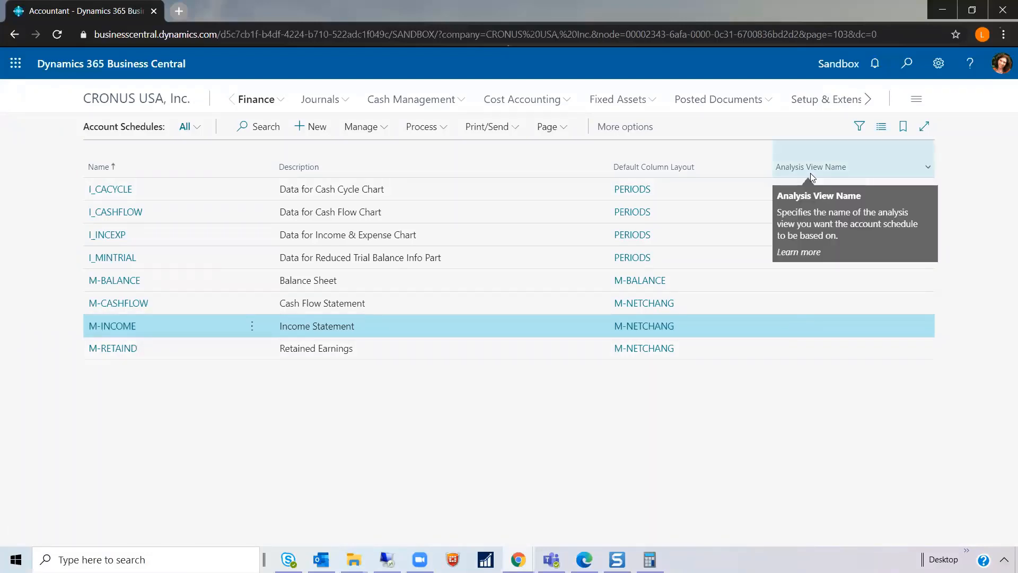
pyautogui.moveTo(834, 332)
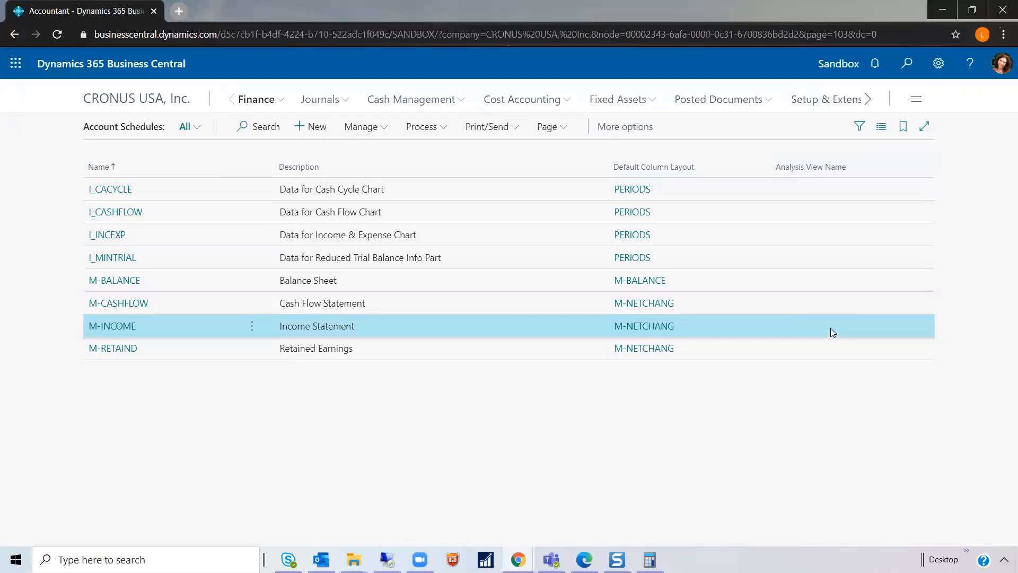
pyautogui.moveTo(361, 132)
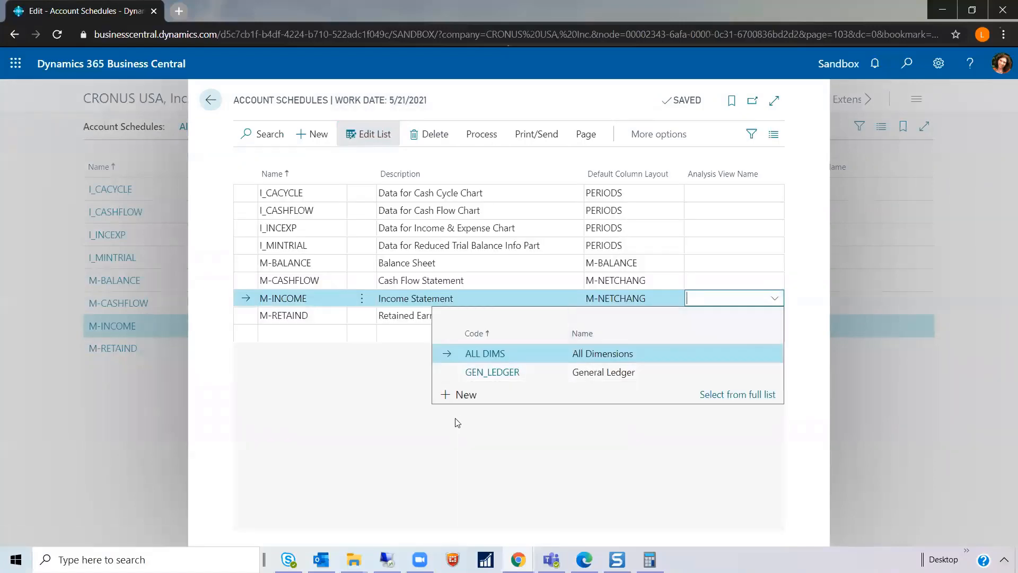
pyautogui.click(738, 399)
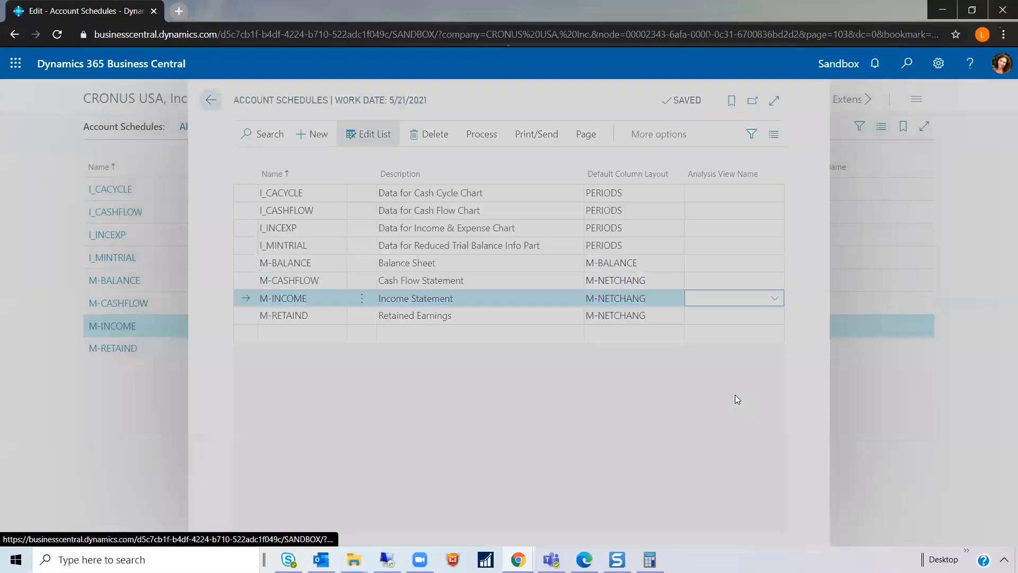
pyautogui.click(774, 297)
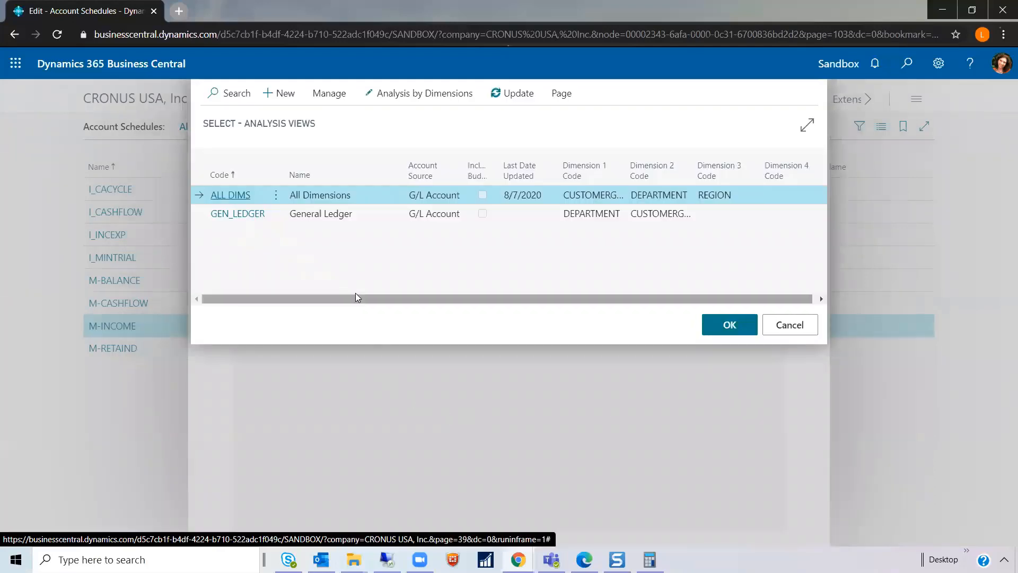
pyautogui.moveTo(373, 269)
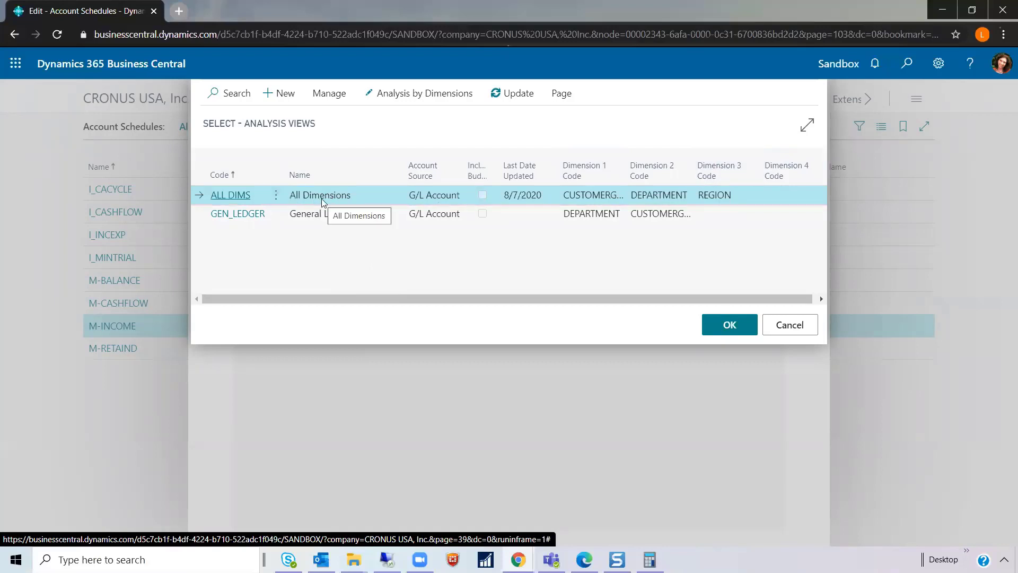
pyautogui.moveTo(722, 193)
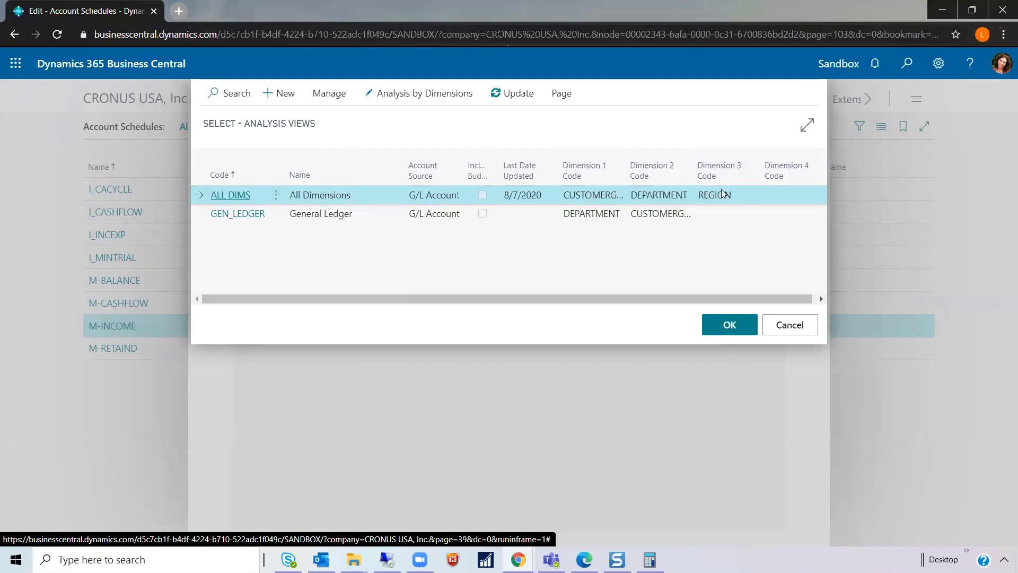
pyautogui.moveTo(741, 193)
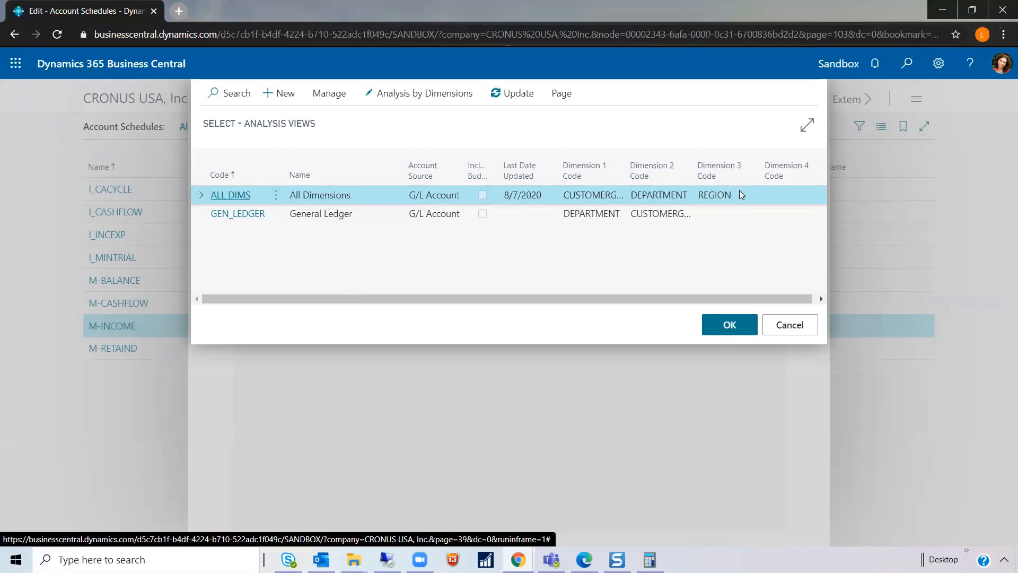
pyautogui.moveTo(329, 93)
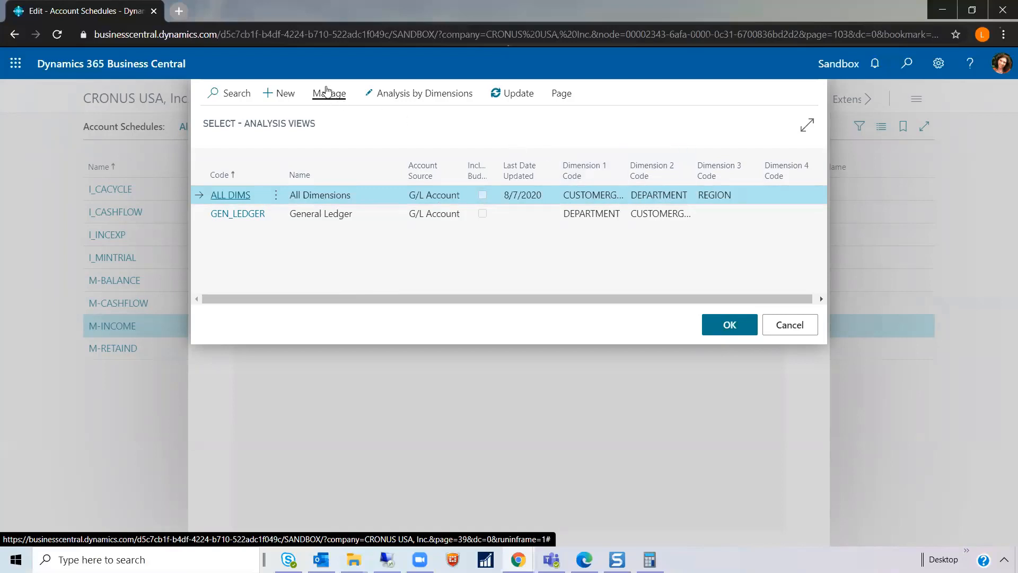
pyautogui.click(329, 93)
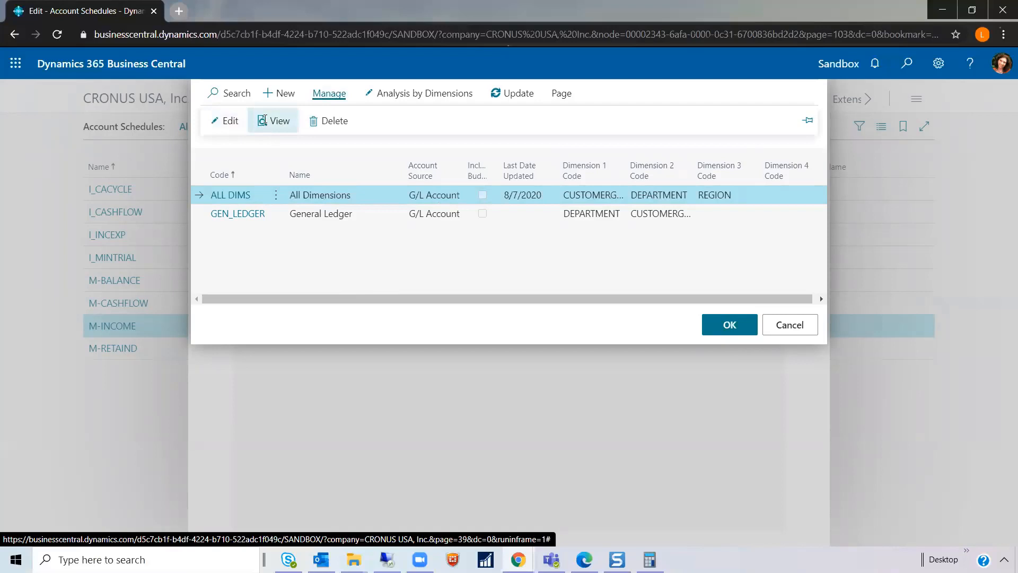
pyautogui.click(275, 120)
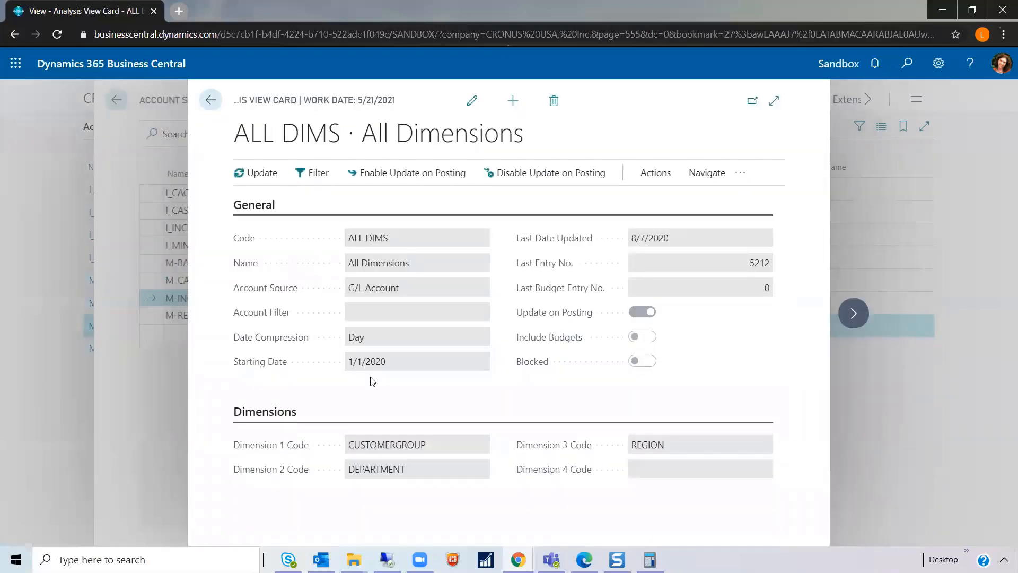
pyautogui.moveTo(356, 369)
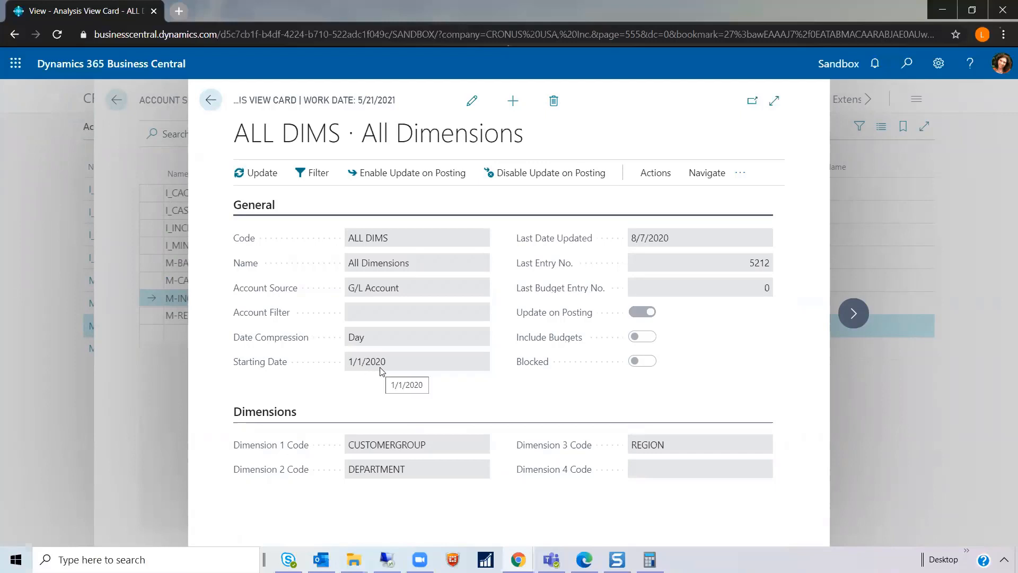
pyautogui.moveTo(557, 391)
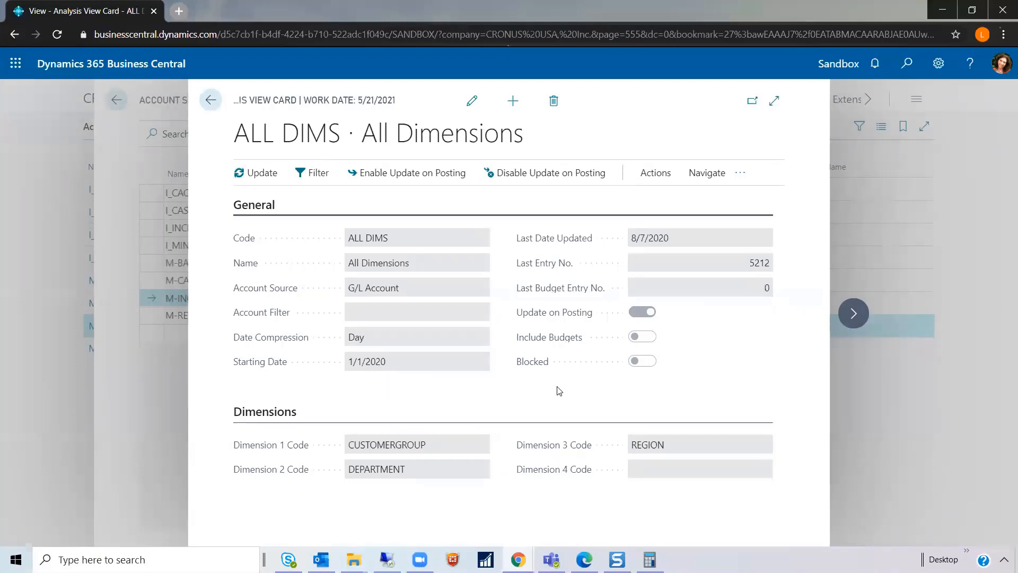
pyautogui.moveTo(495, 398)
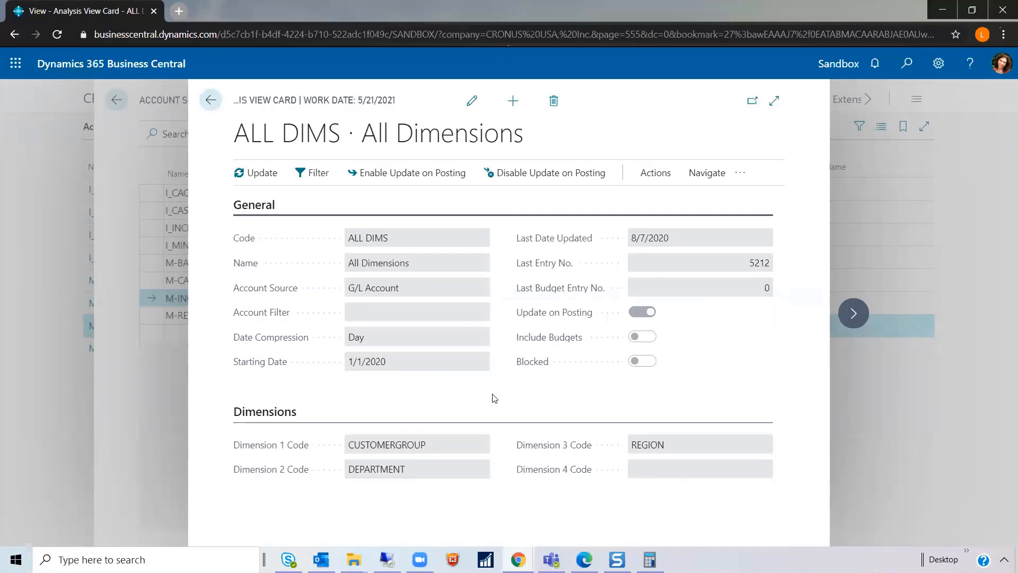
pyautogui.moveTo(382, 499)
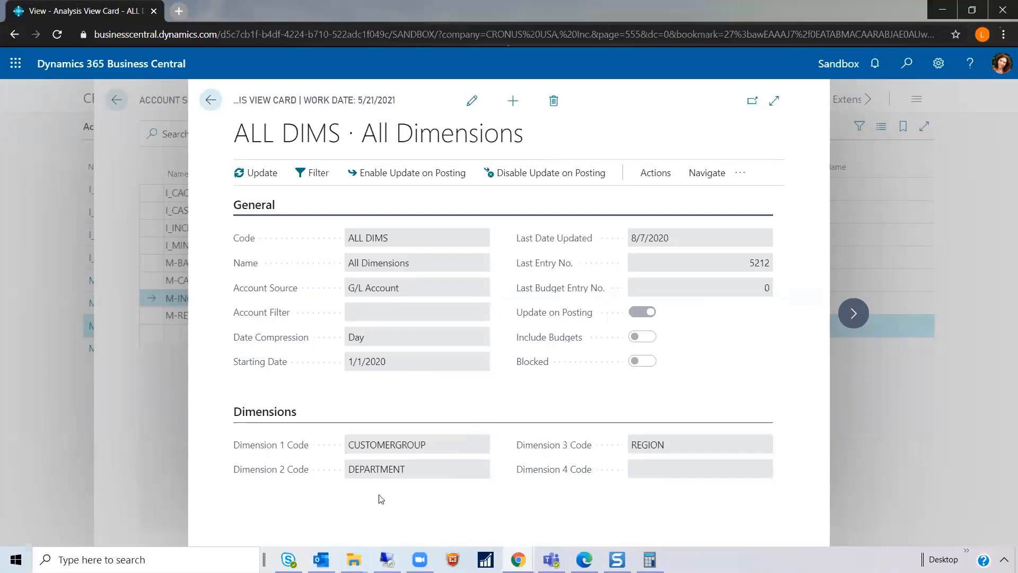
pyautogui.moveTo(425, 507)
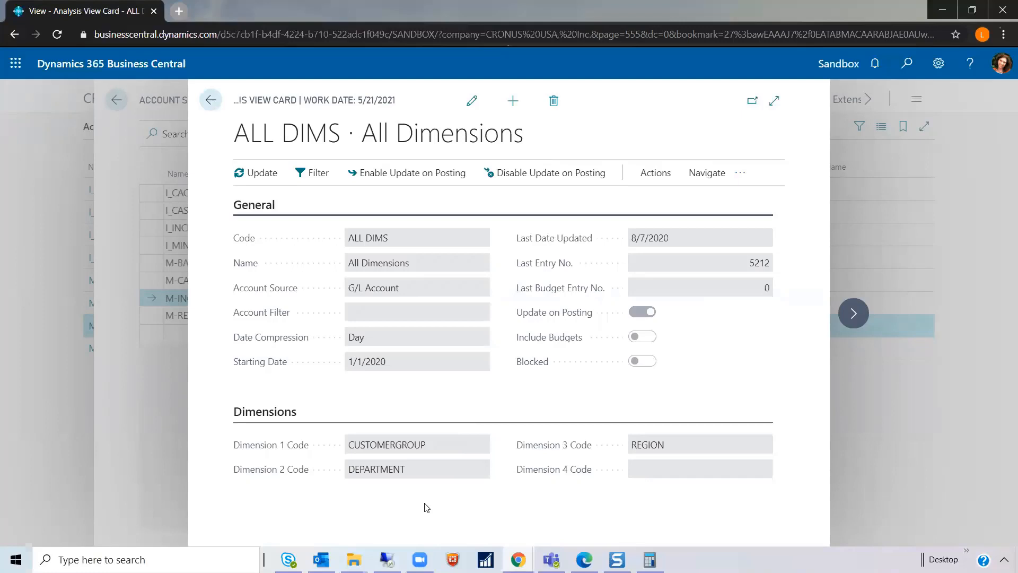
pyautogui.moveTo(442, 409)
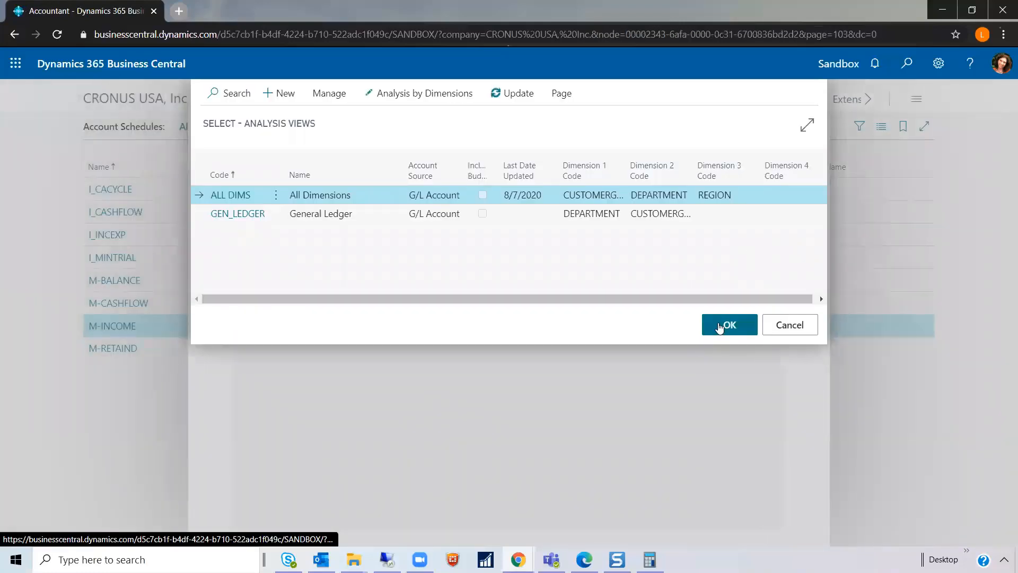
# - Assign the ALL DIMS analysis view to M-INCOME and show its overview with the Region filter
pyautogui.click(730, 325)
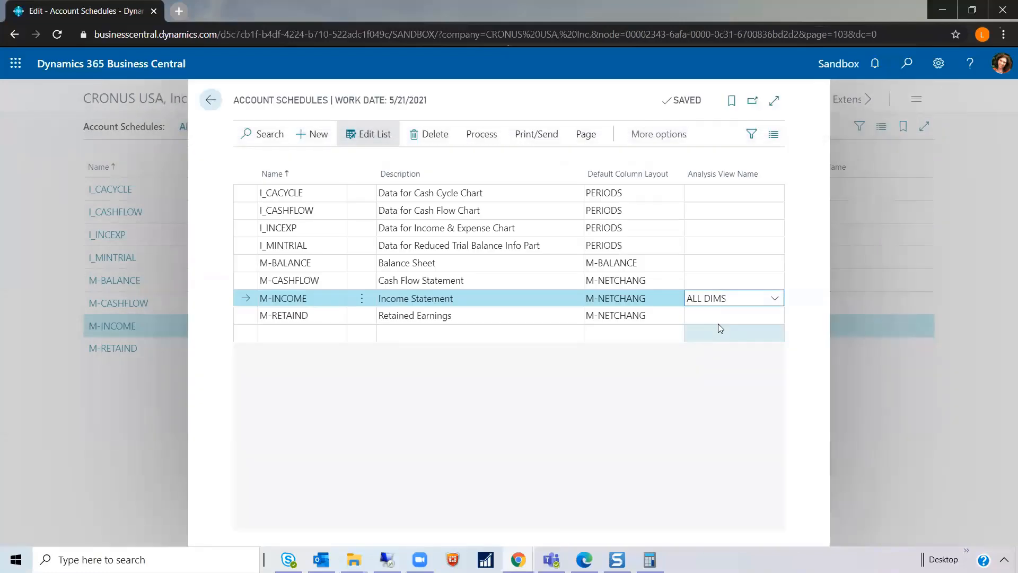
pyautogui.click(734, 298)
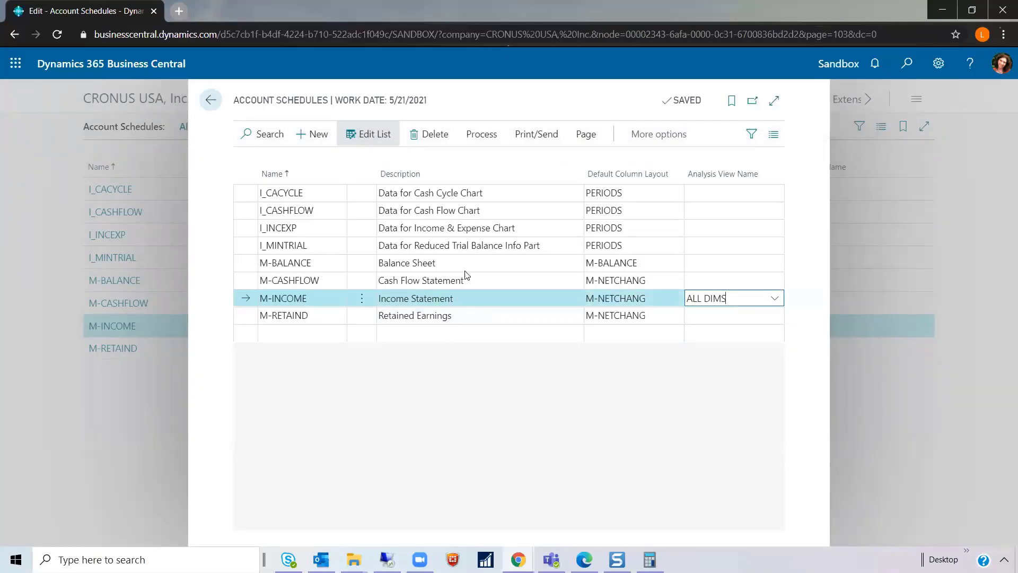
pyautogui.moveTo(481, 133)
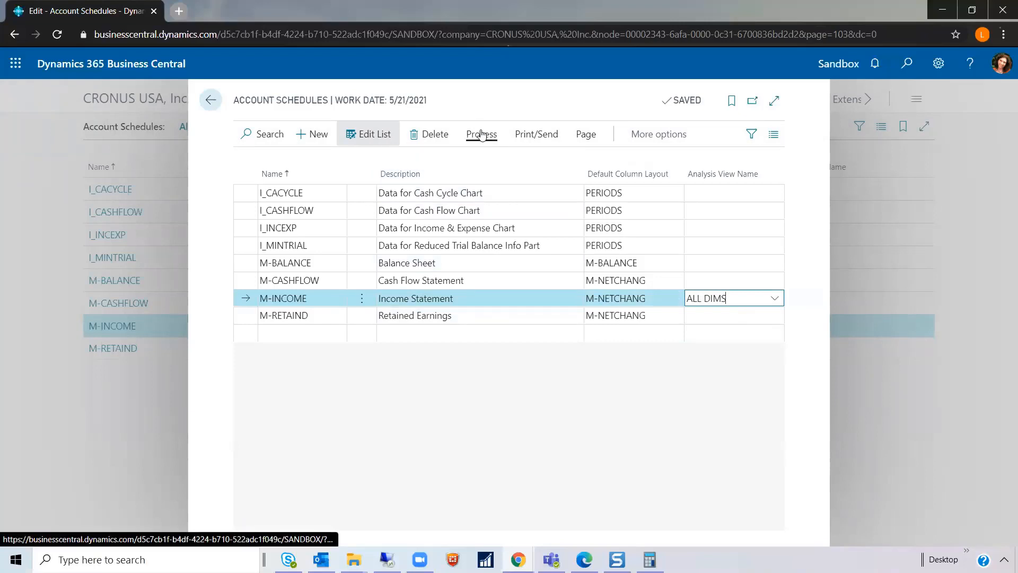
pyautogui.click(481, 133)
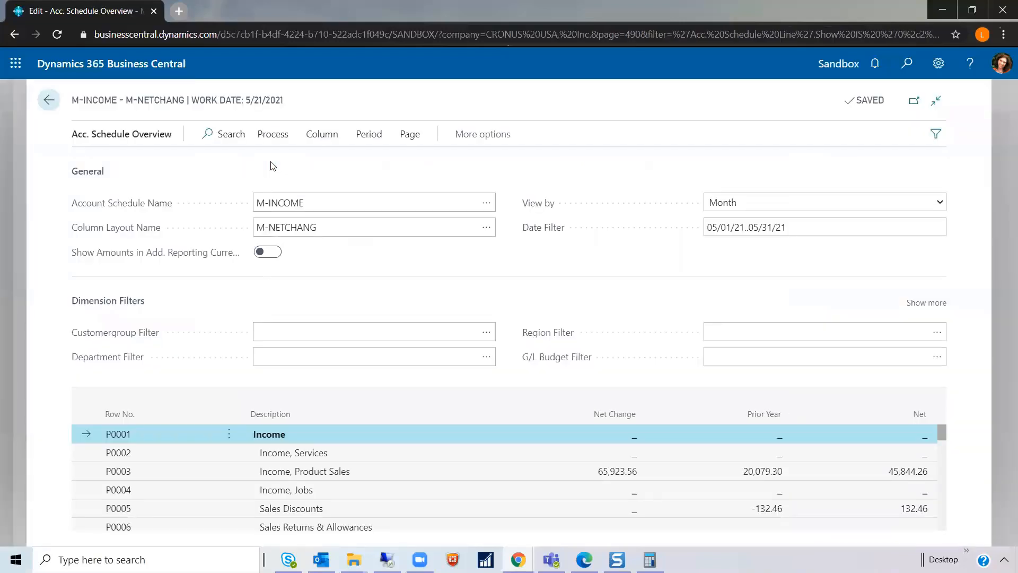
pyautogui.moveTo(204, 354)
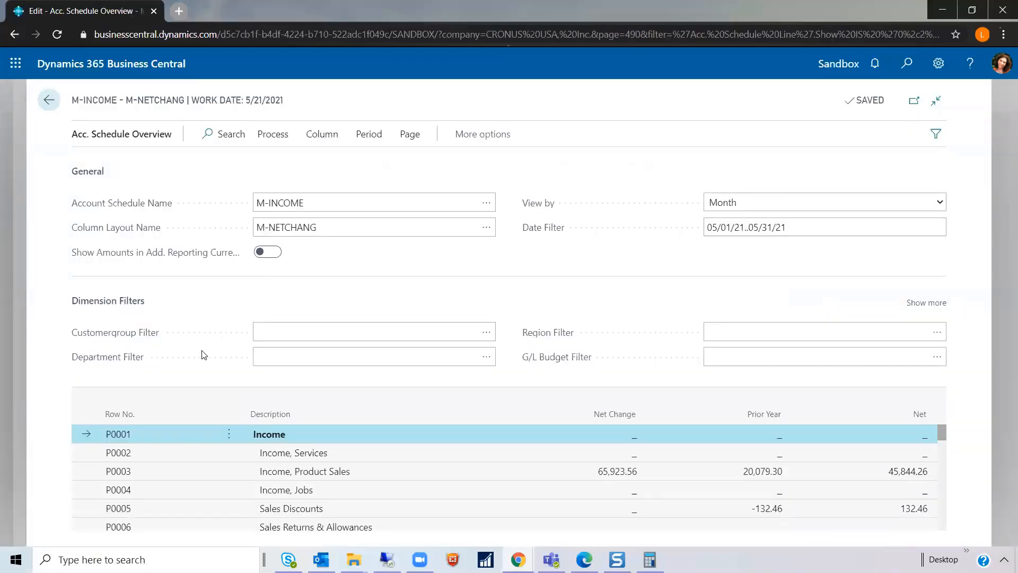
pyautogui.moveTo(193, 334)
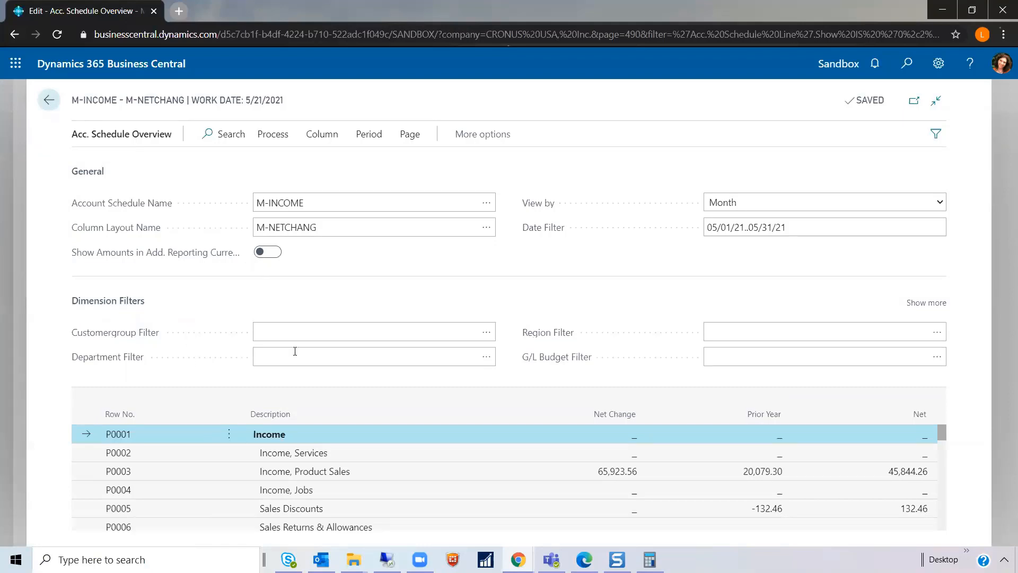
pyautogui.moveTo(585, 335)
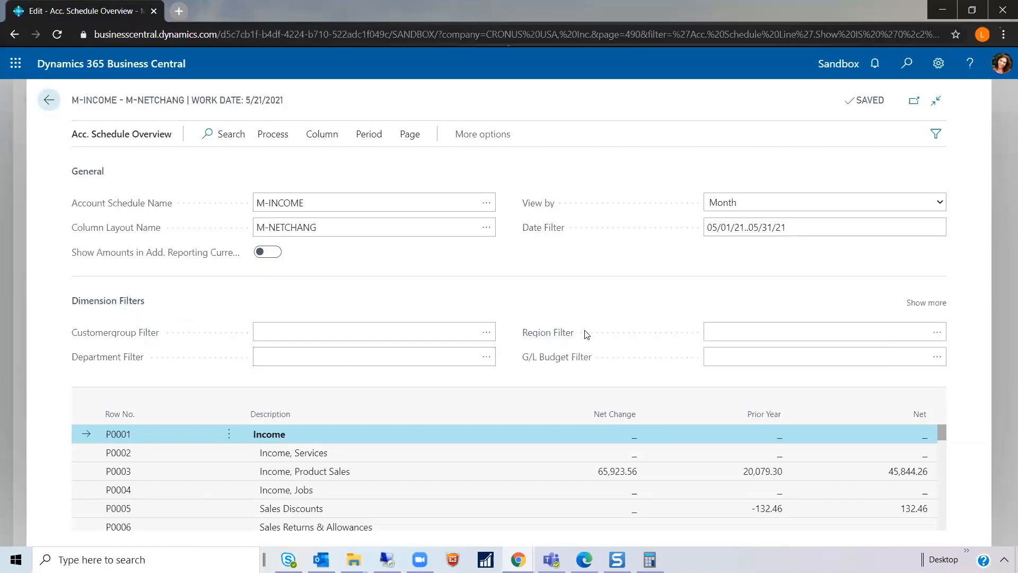
pyautogui.moveTo(594, 334)
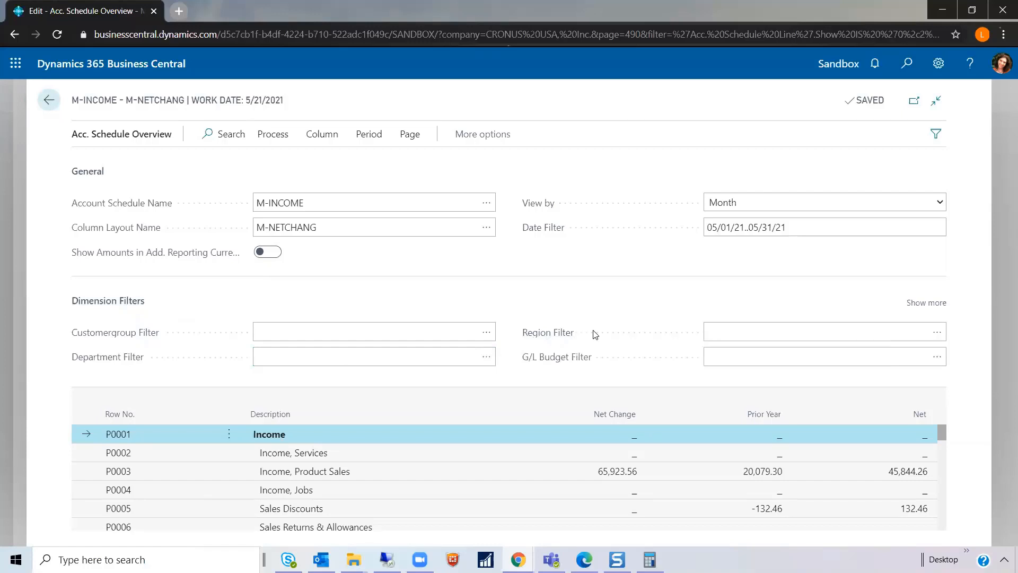
pyautogui.moveTo(317, 289)
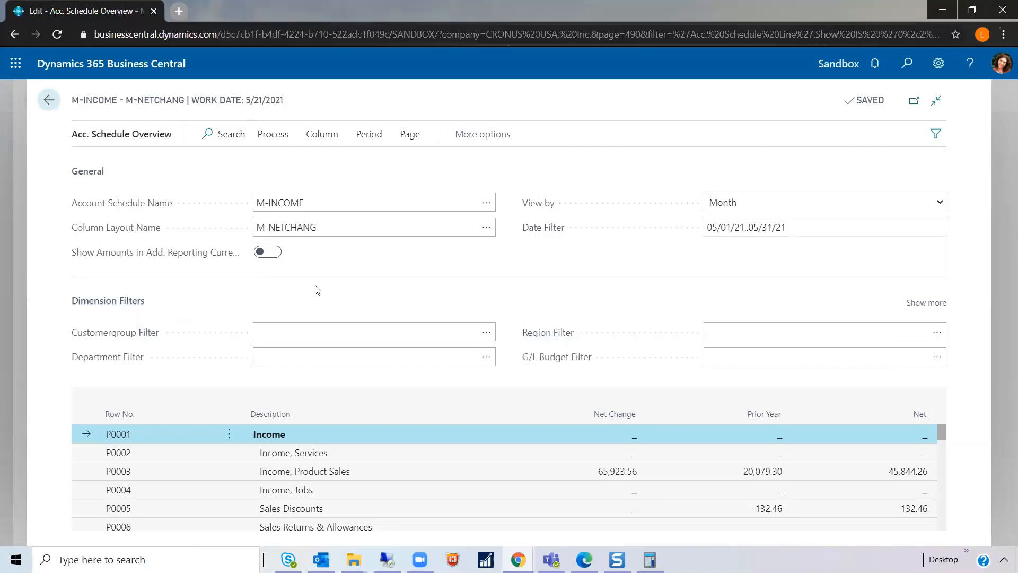
# - Close the M-INCOME overview to return to the Account Schedules list
pyautogui.click(47, 100)
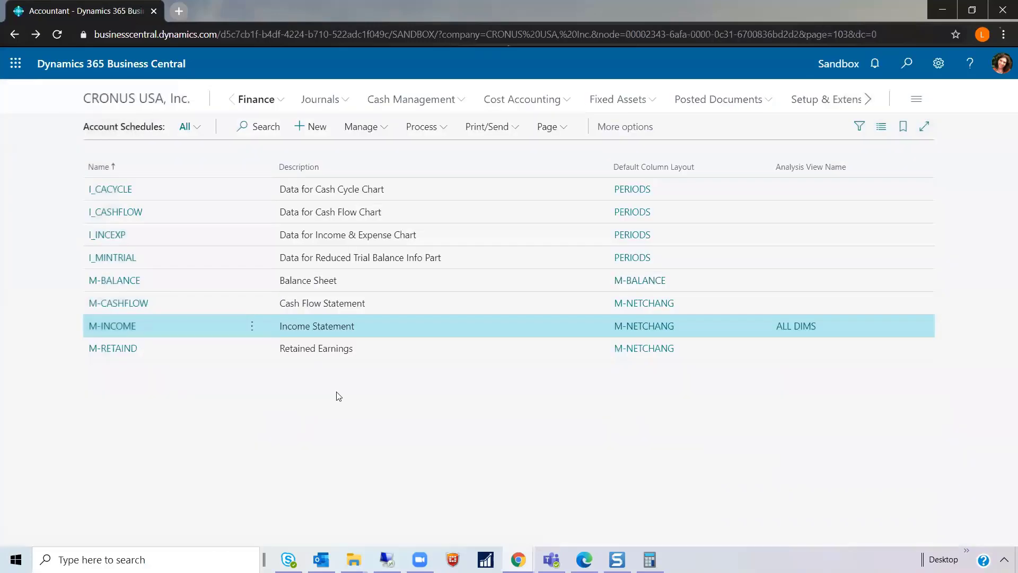
pyautogui.moveTo(373, 436)
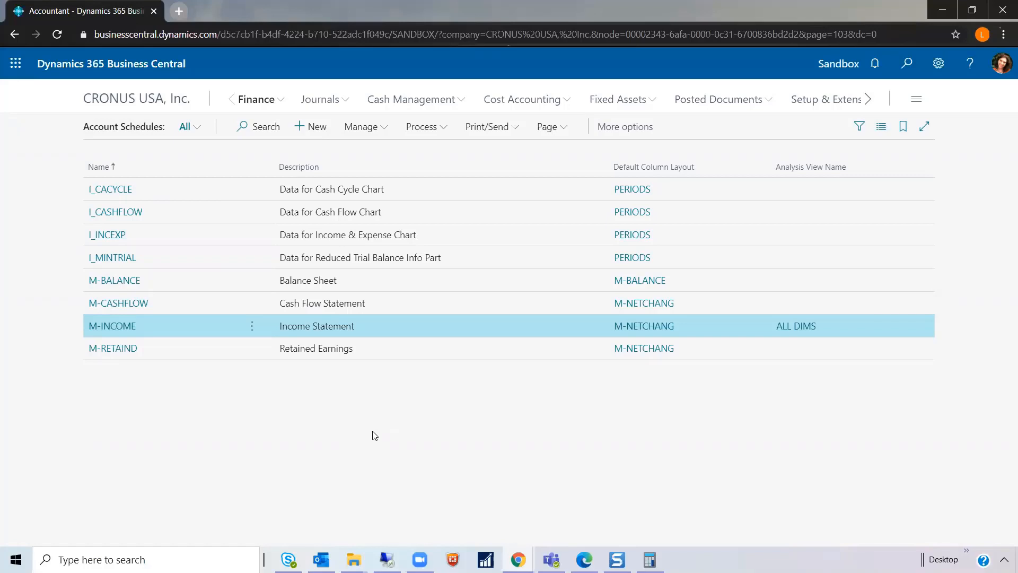
pyautogui.moveTo(391, 434)
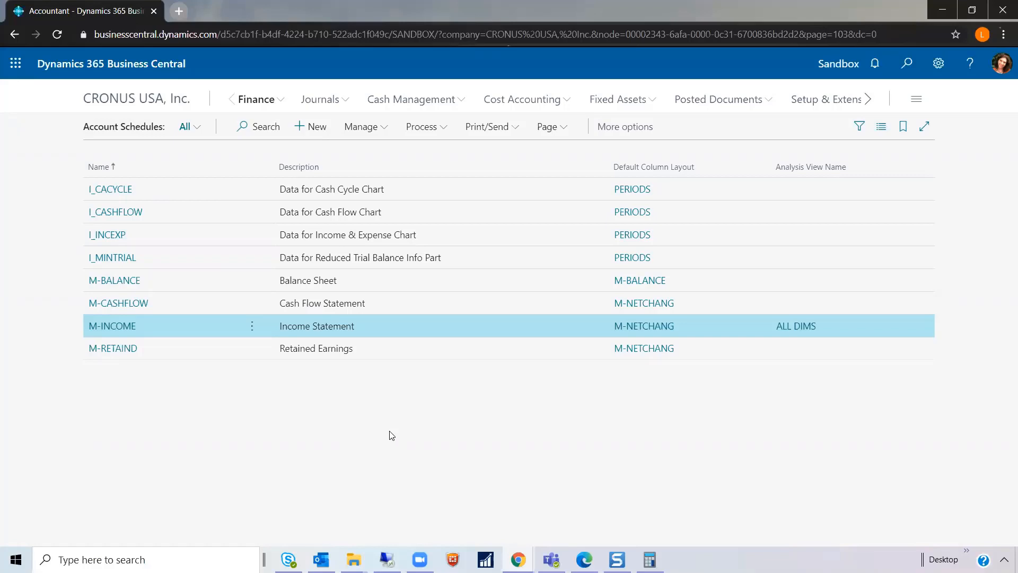
pyautogui.moveTo(393, 435)
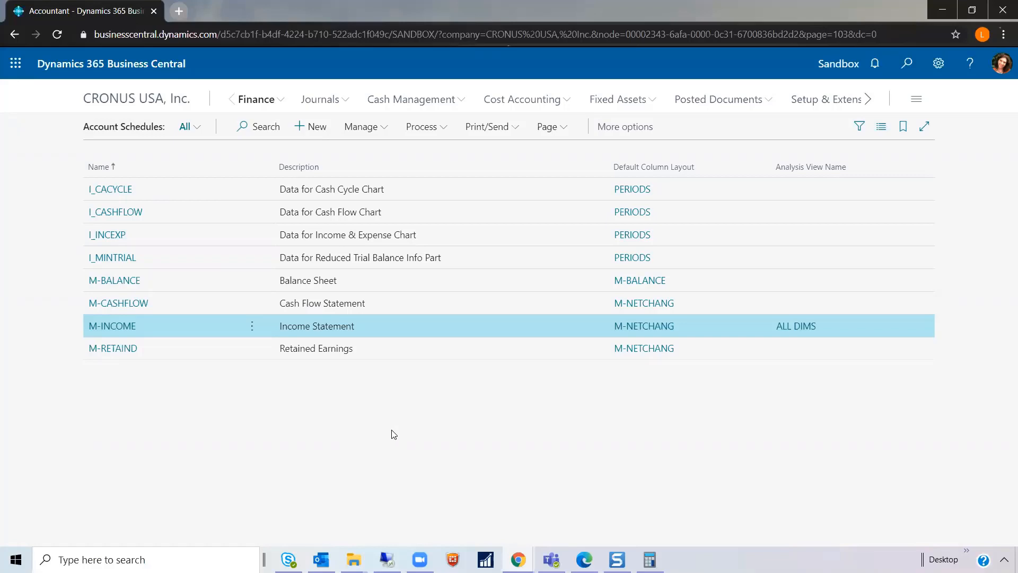